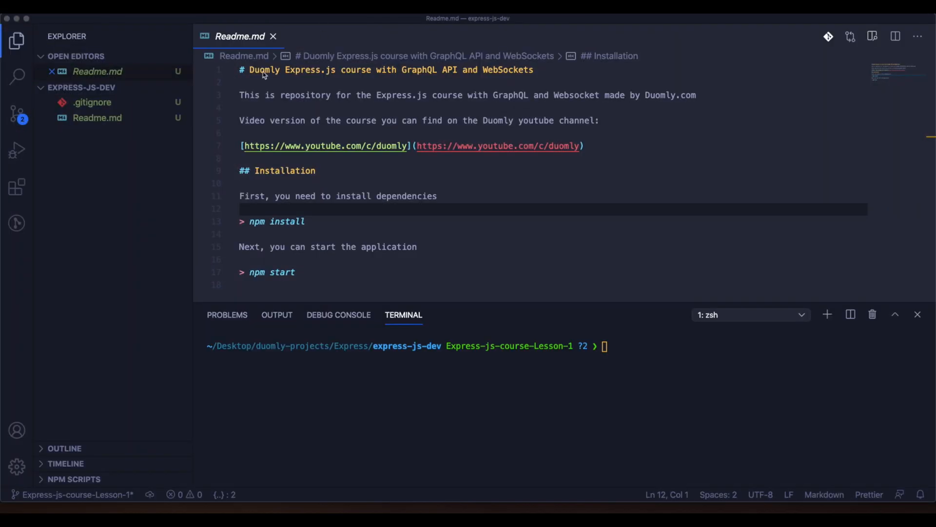
mouse_move(148, 203)
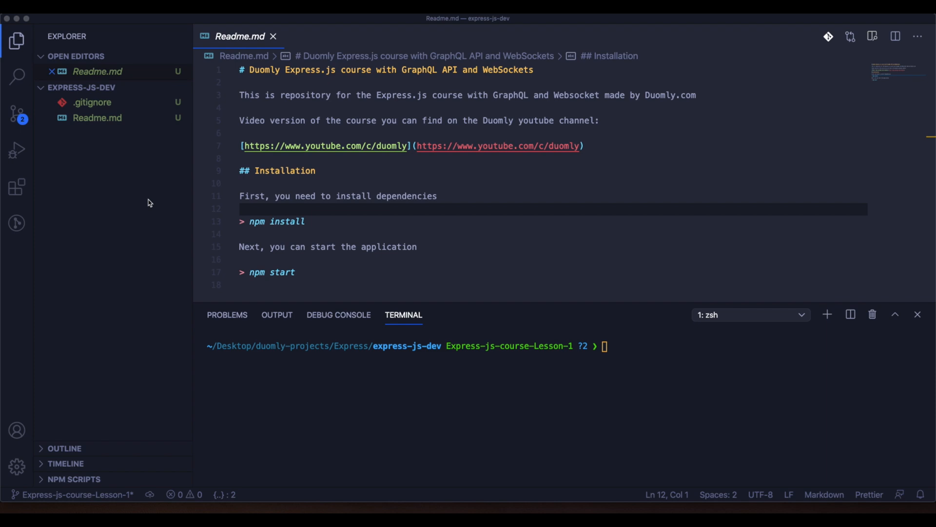
mouse_move(73, 94)
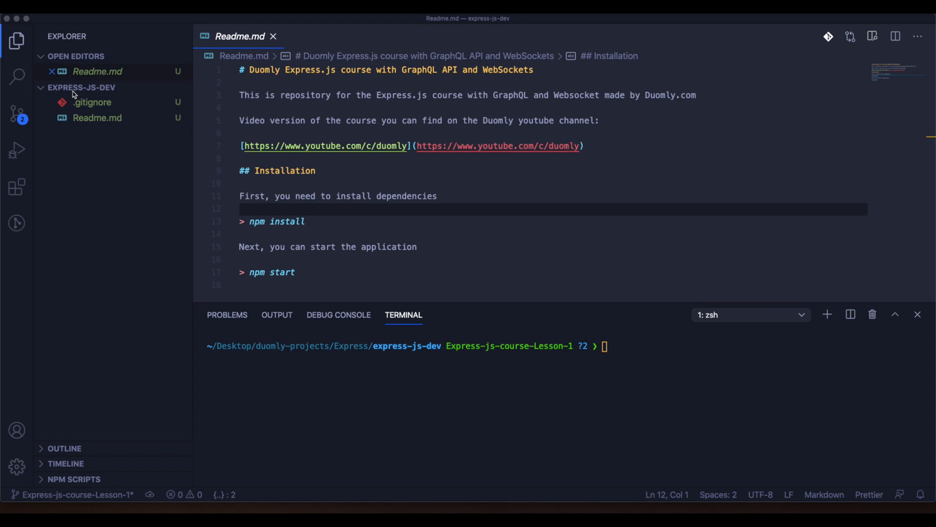
mouse_move(272, 512)
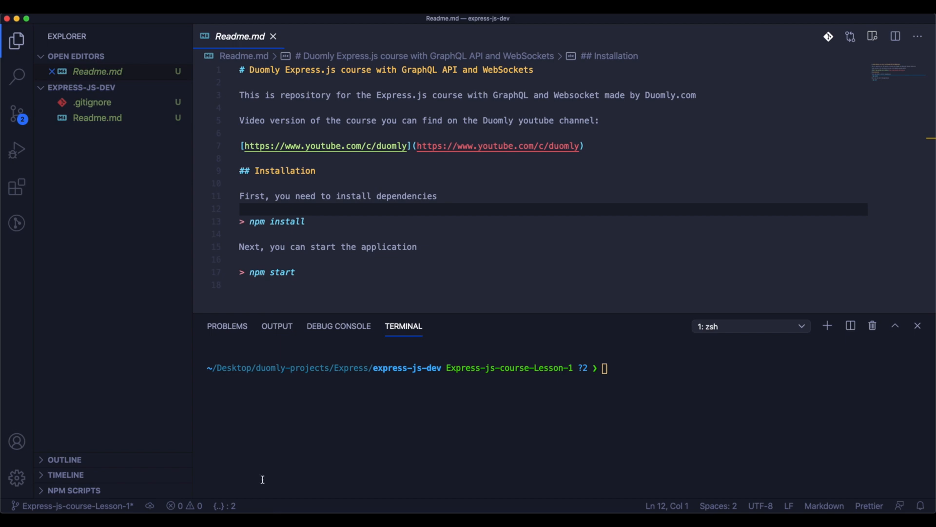
mouse_move(468, 210)
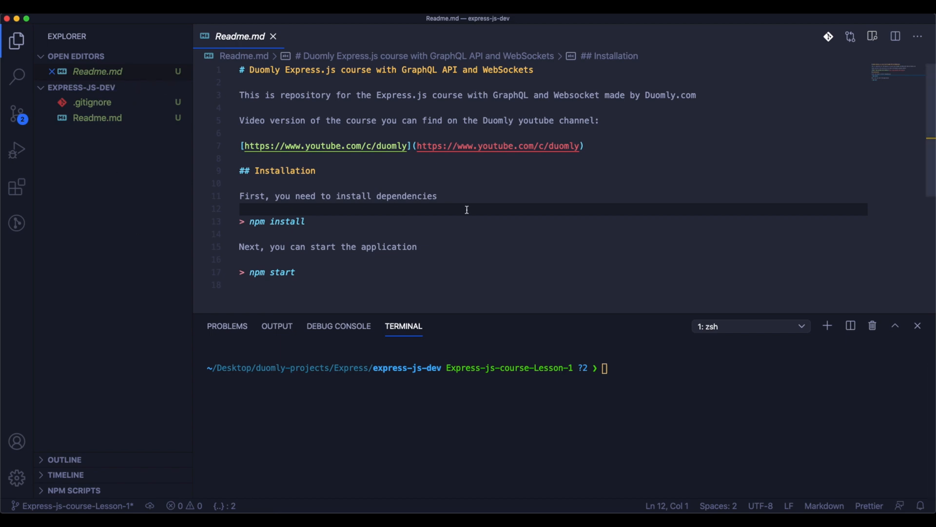
mouse_move(85, 103)
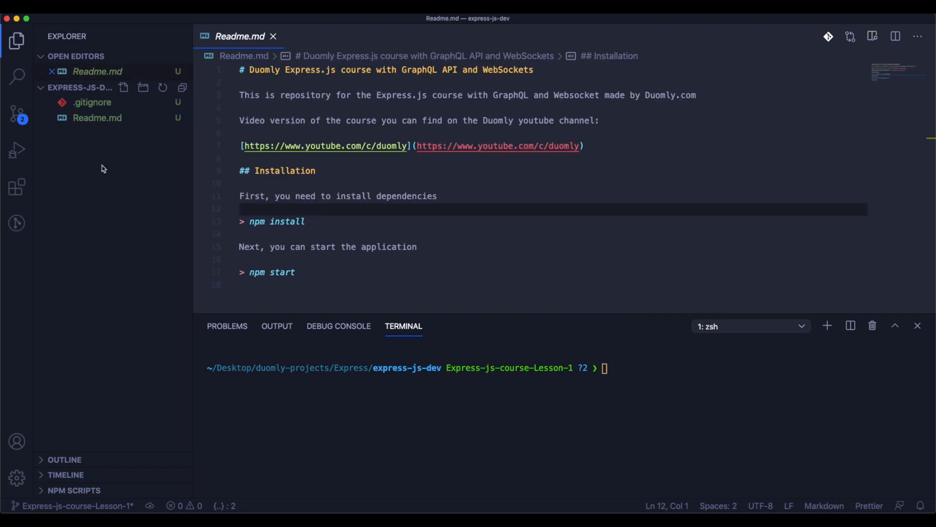
Run npm init, keeping the default package name and setting server.ts as entry point
click(644, 367)
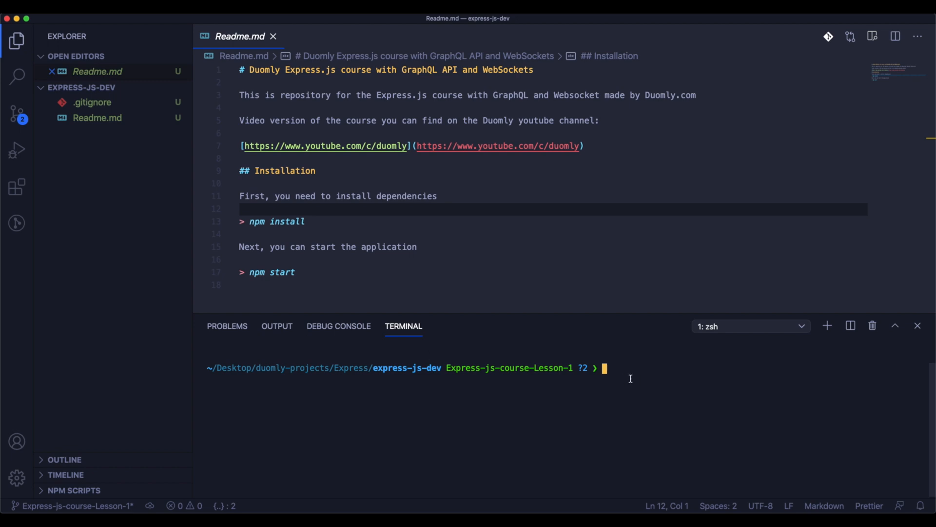
text(npm init)
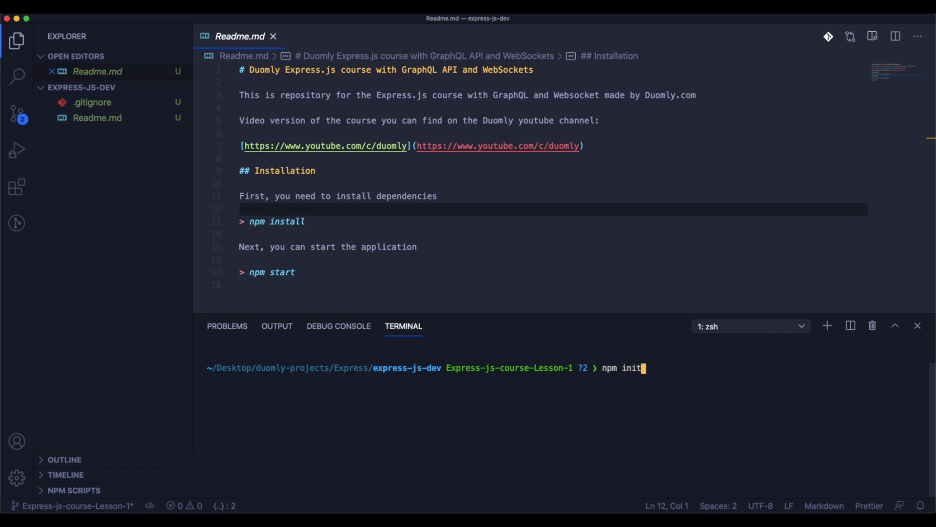
key(Return)
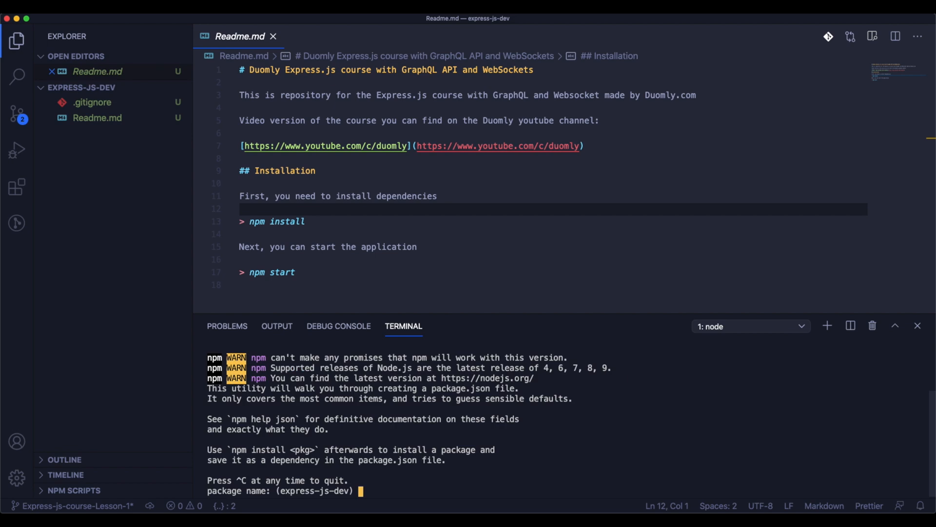
key(Return)
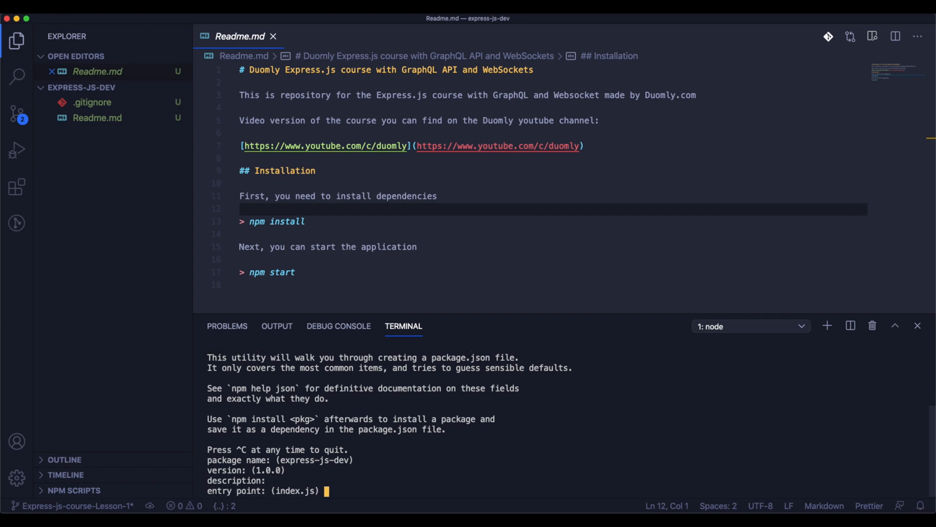
text(server.ts)
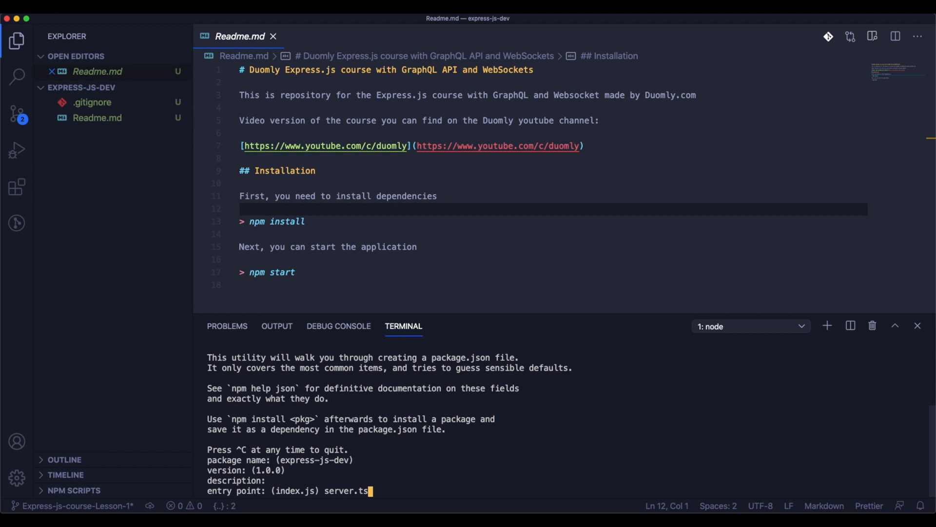
key(Return)
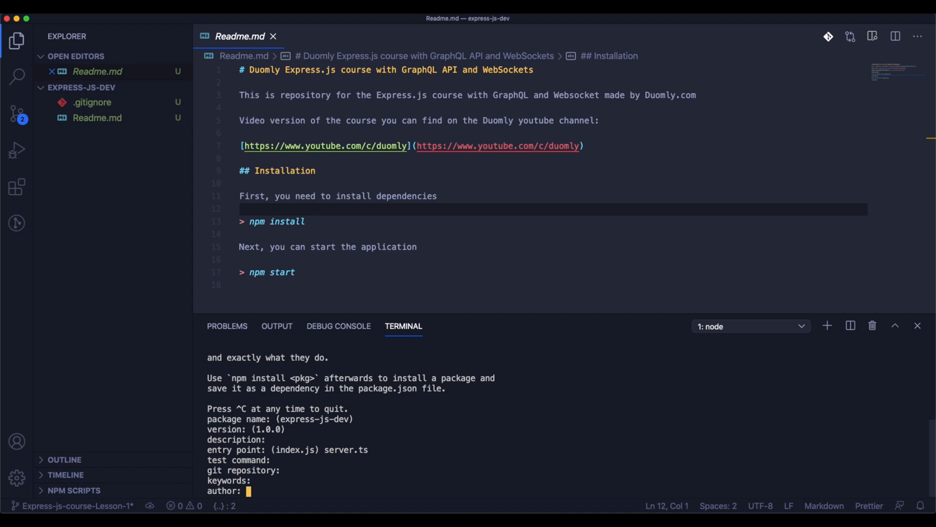
Confirm the generated package.json, review it, and go back to Readme.md
text(yes) yes)
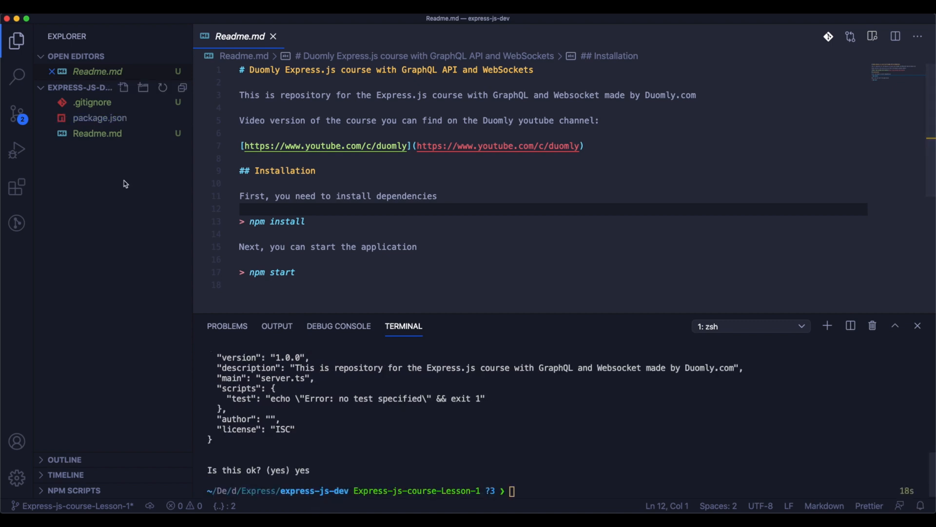
click(99, 117)
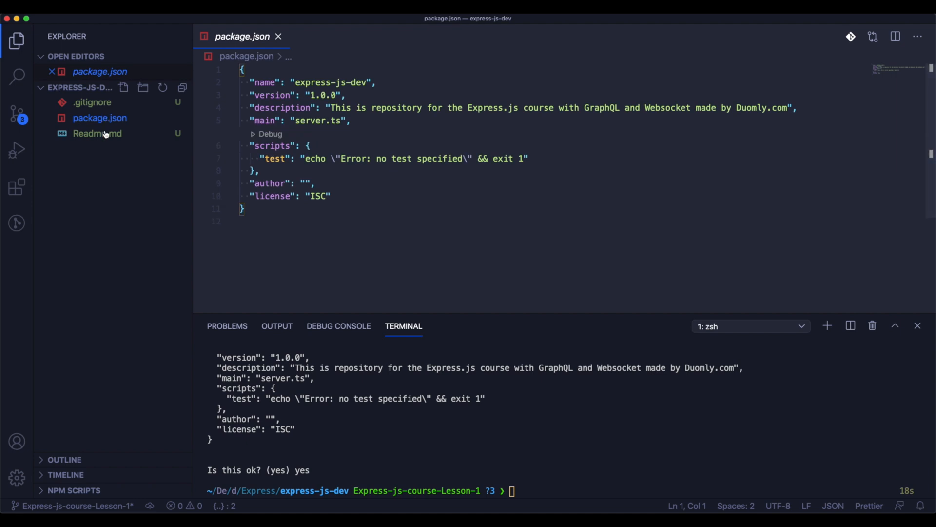
mouse_move(96, 133)
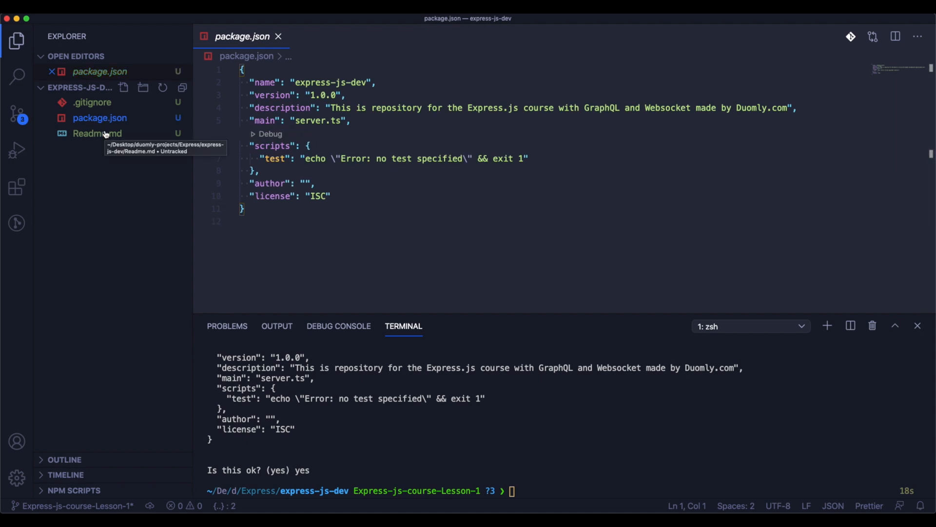
click(97, 133)
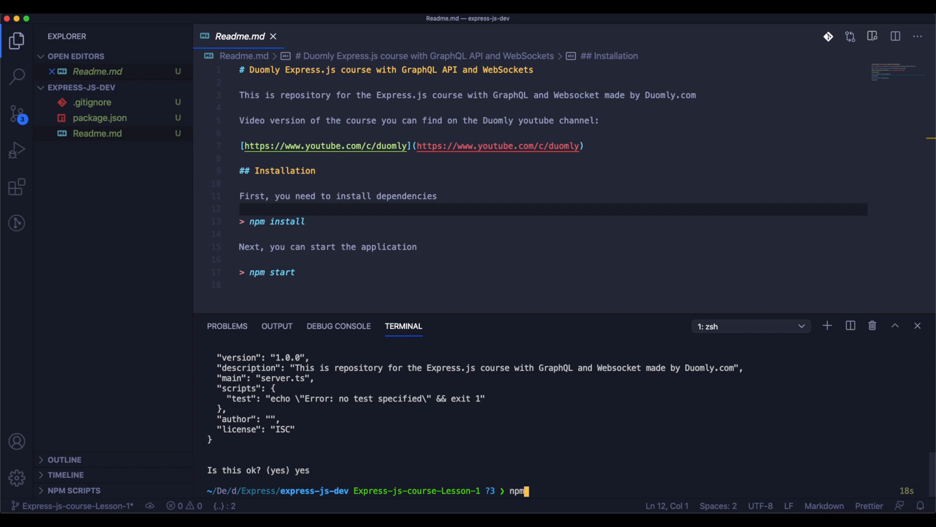
Install typescript, ts-node and express as dependencies with npm i -s
text(i -s t)
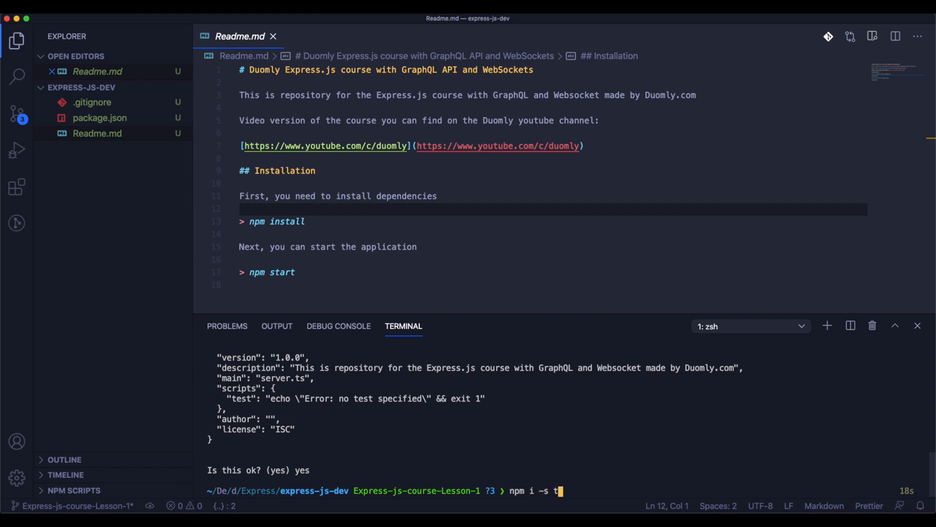
text(ypescript)
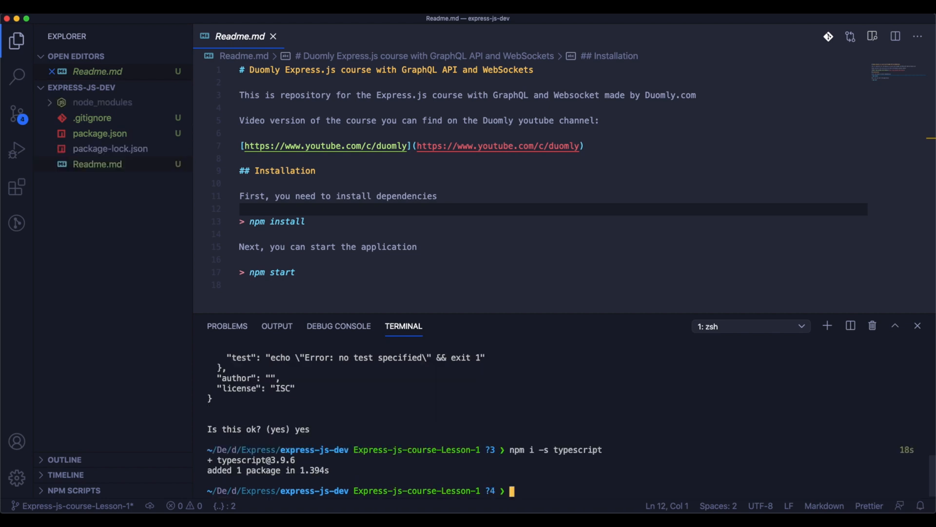
text(npm i -s)
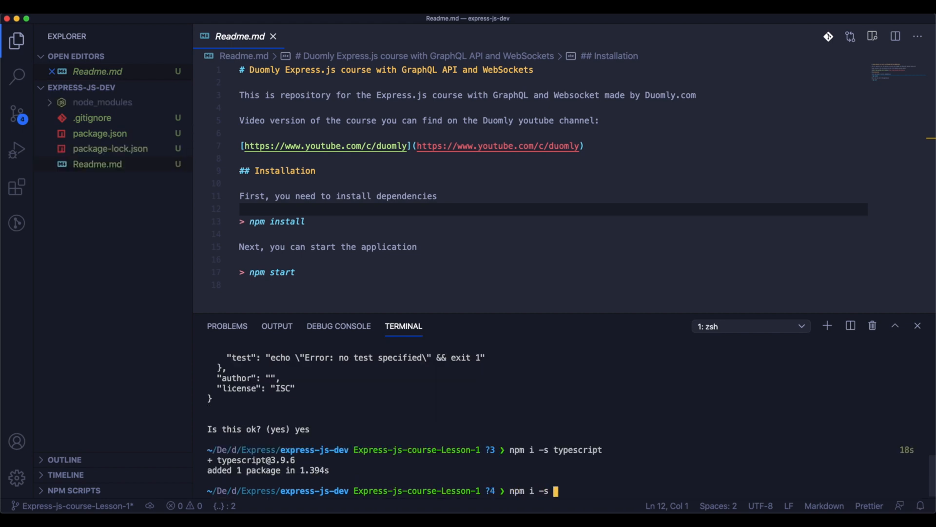
text(ts-node)
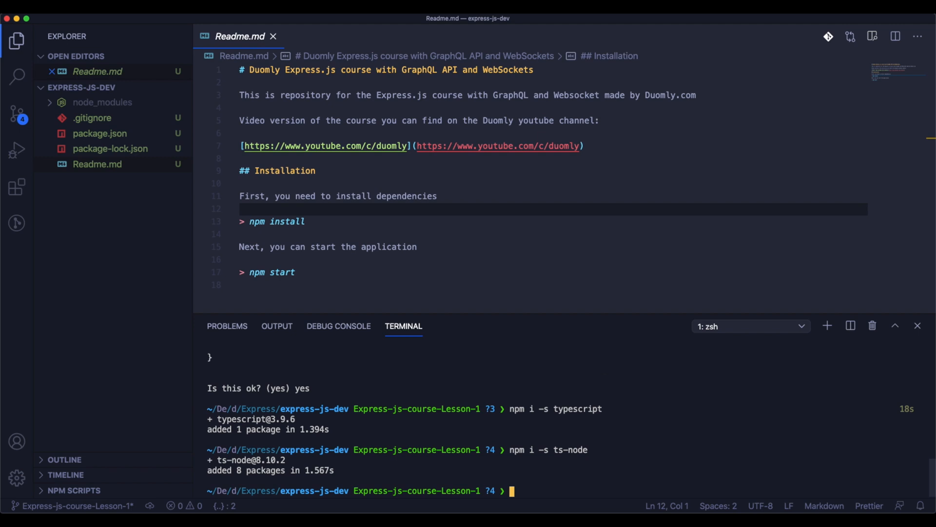
text(n)
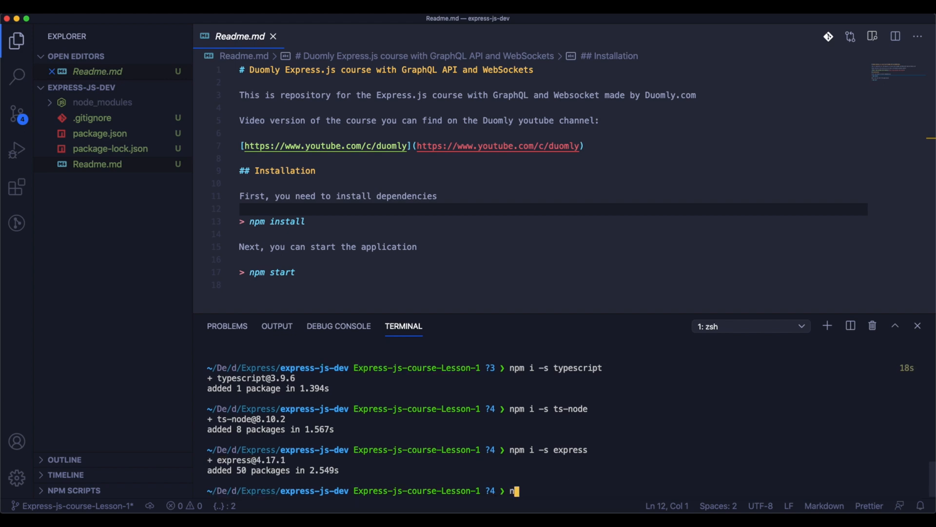
text(pm i -s graphql)
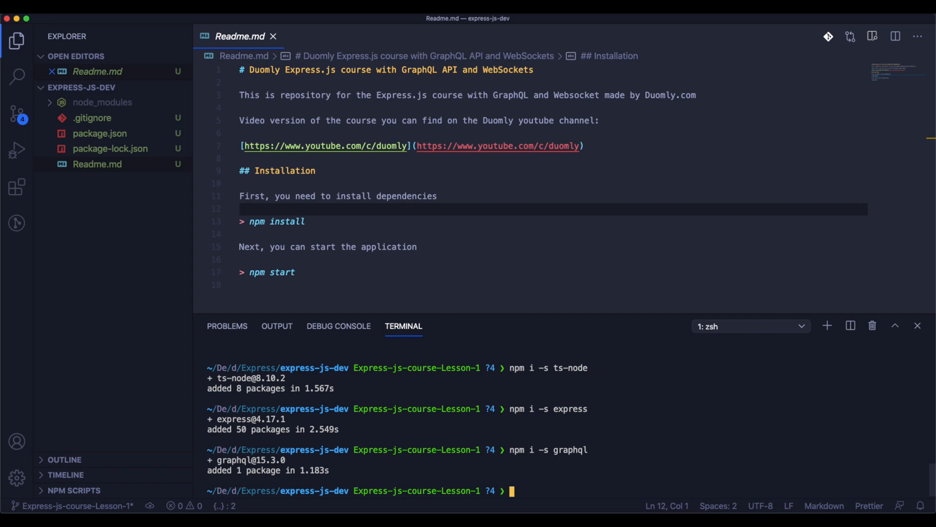
text(npm i -s)
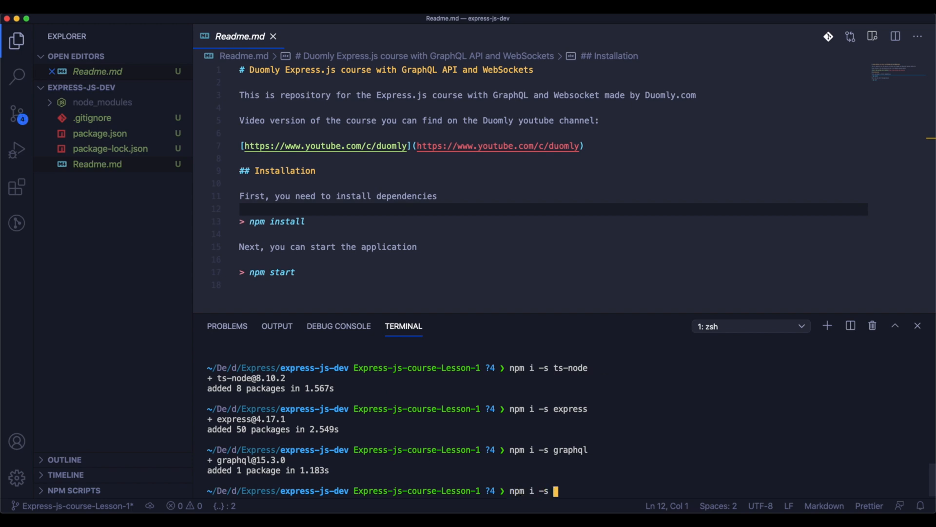
text(express-graphql)
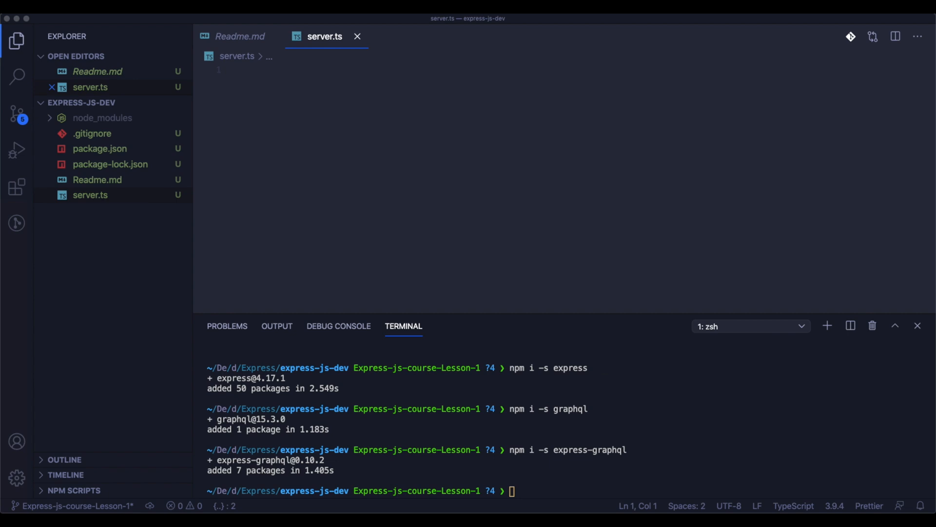
Add import * as express from 'express' and import { graphqlHTTP } from 'express-graphql'
text(import X)
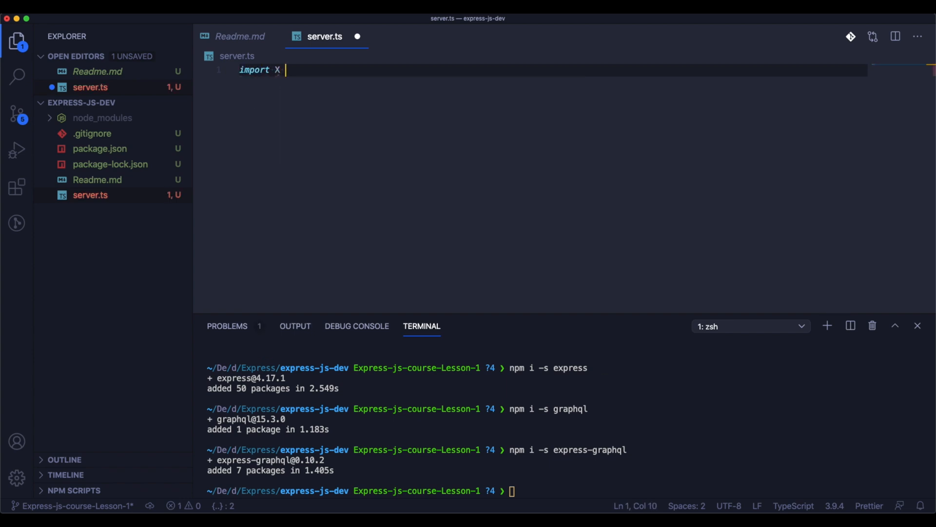
text(* as express from 'express)
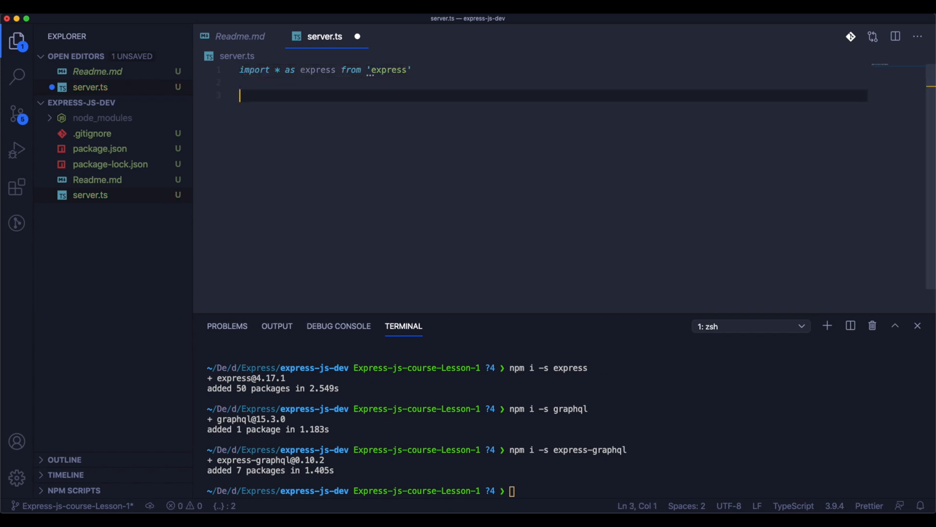
text(import)
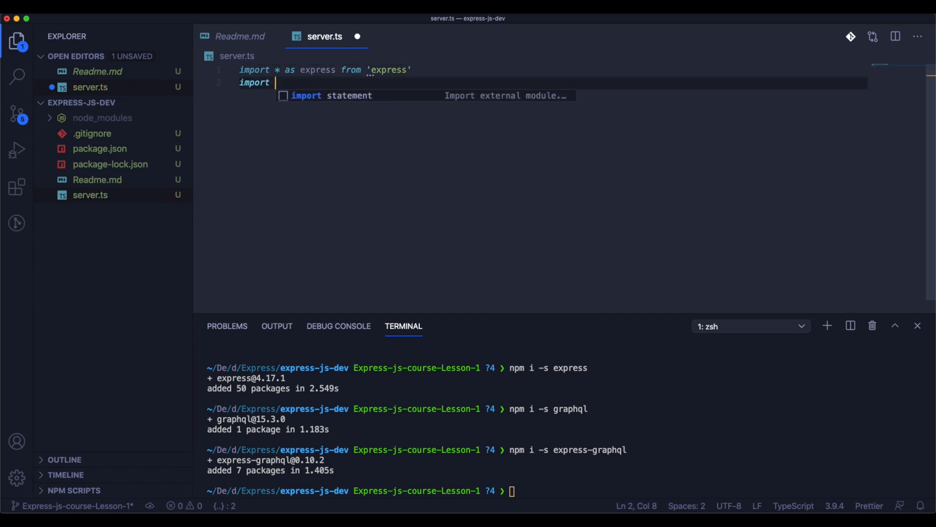
text({grah)
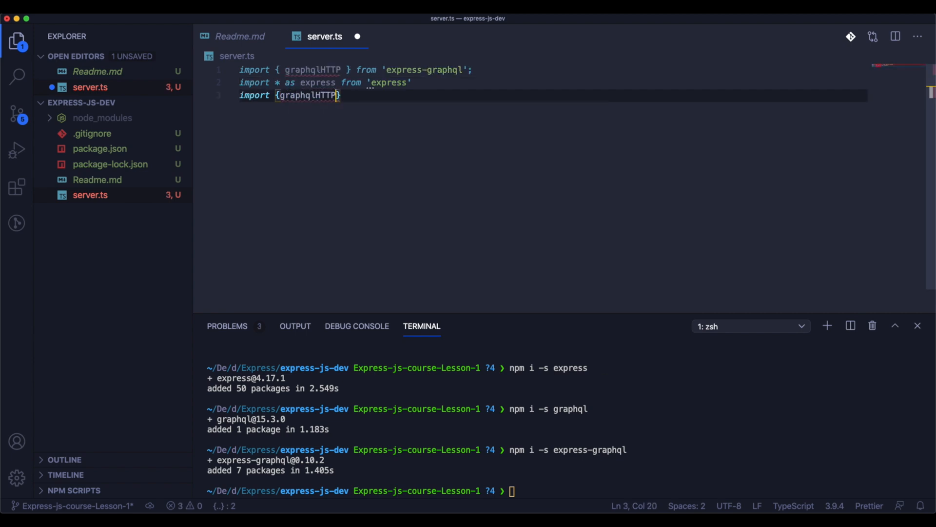
click(236, 95)
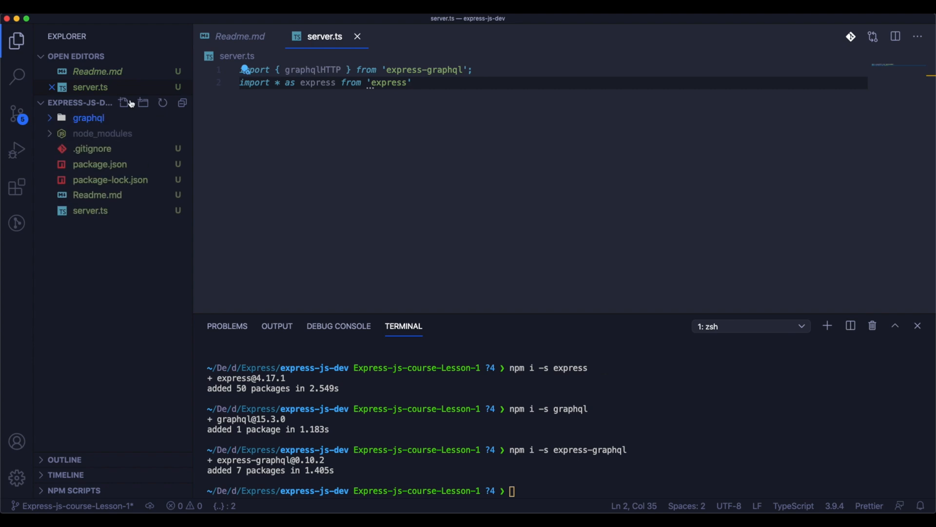
Create graphql/schema.ts and write import {buildSchema} from 'graphql' in it
click(124, 103)
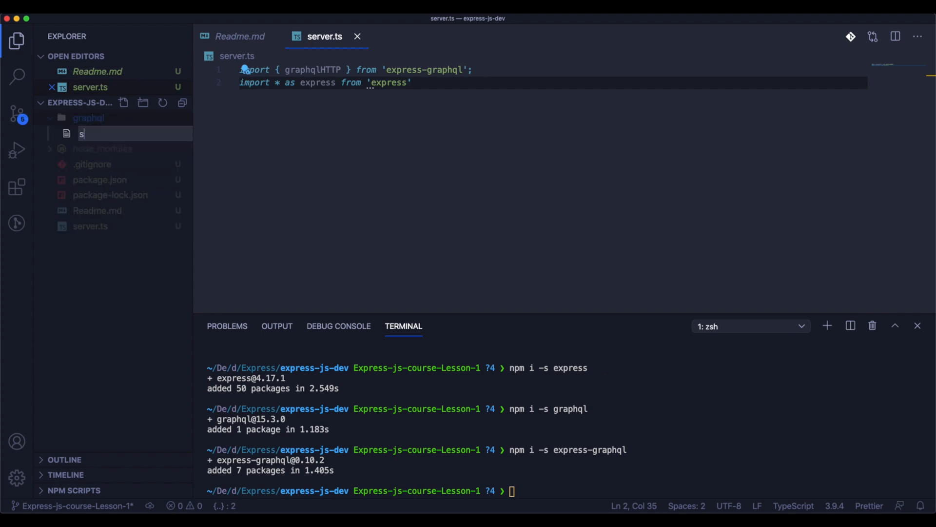
key(Escape)
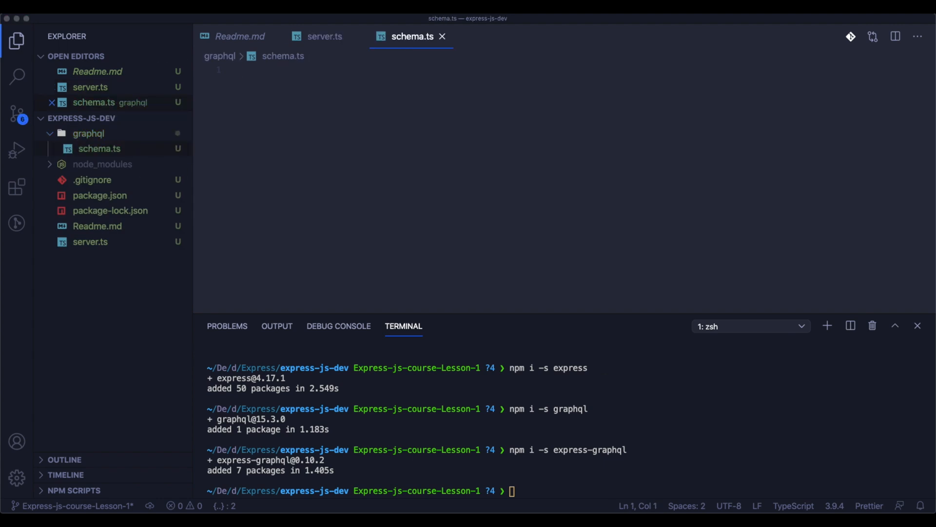
click(277, 83)
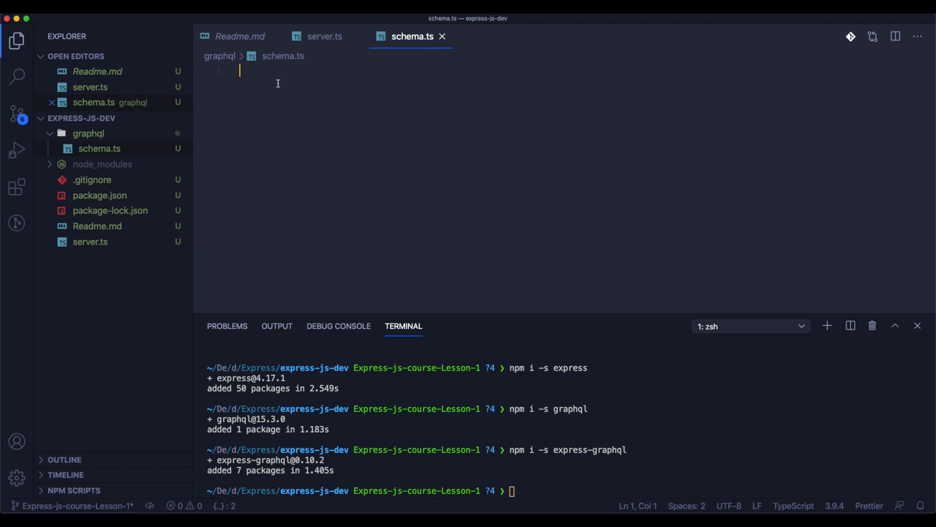
text(import)
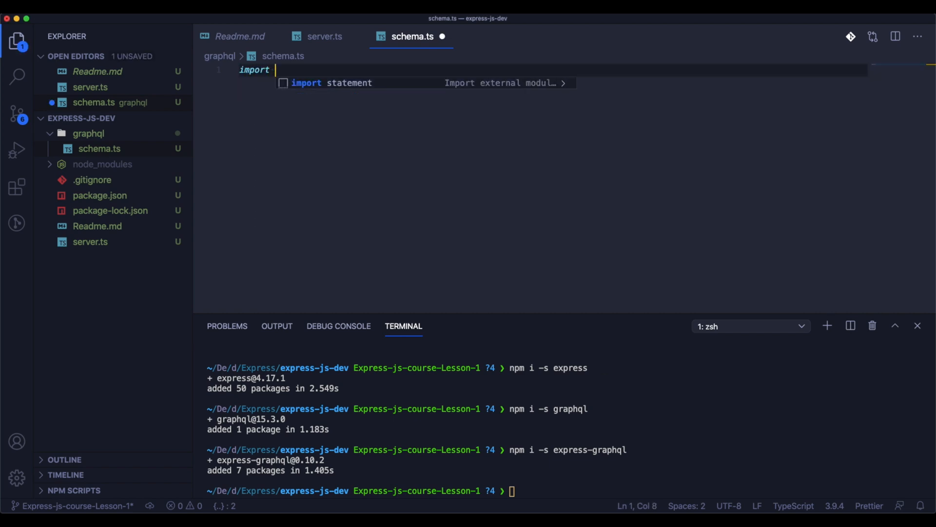
text({buildS)
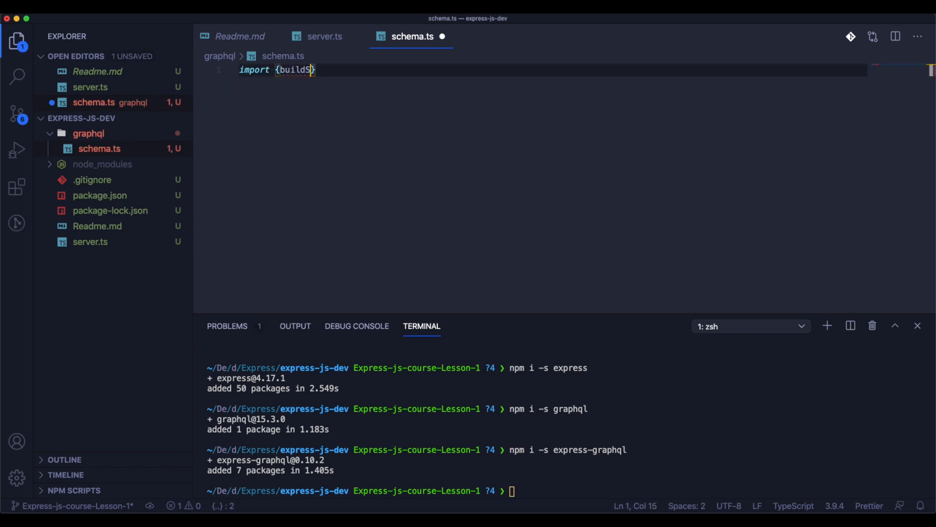
text(chema)
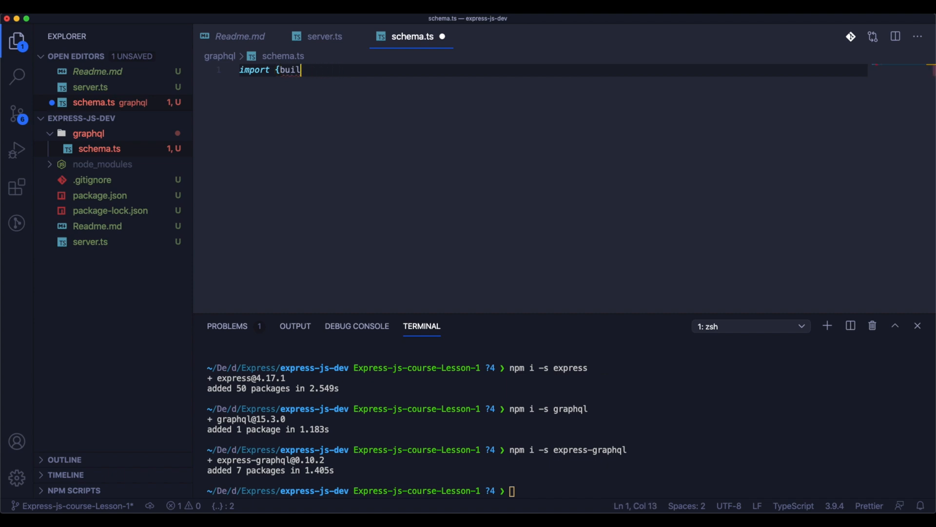
key(Backspace)
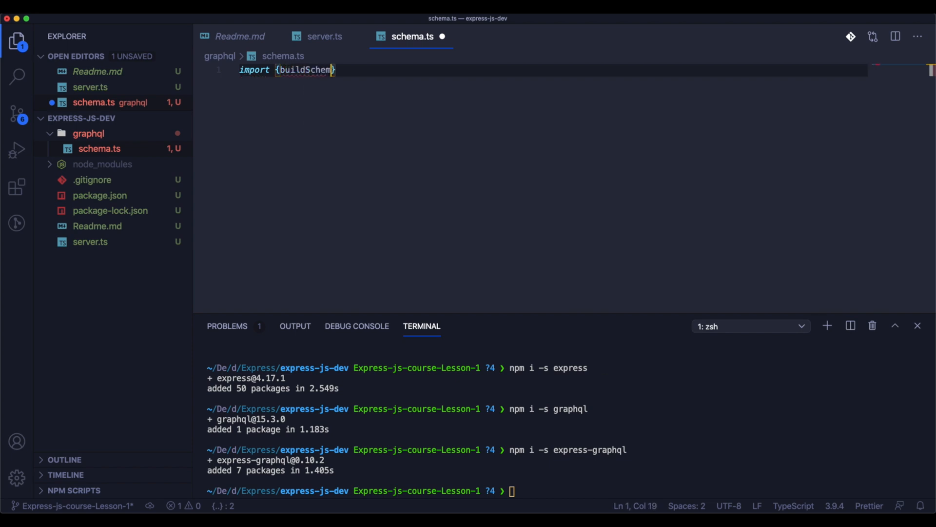
text(} from 'g)
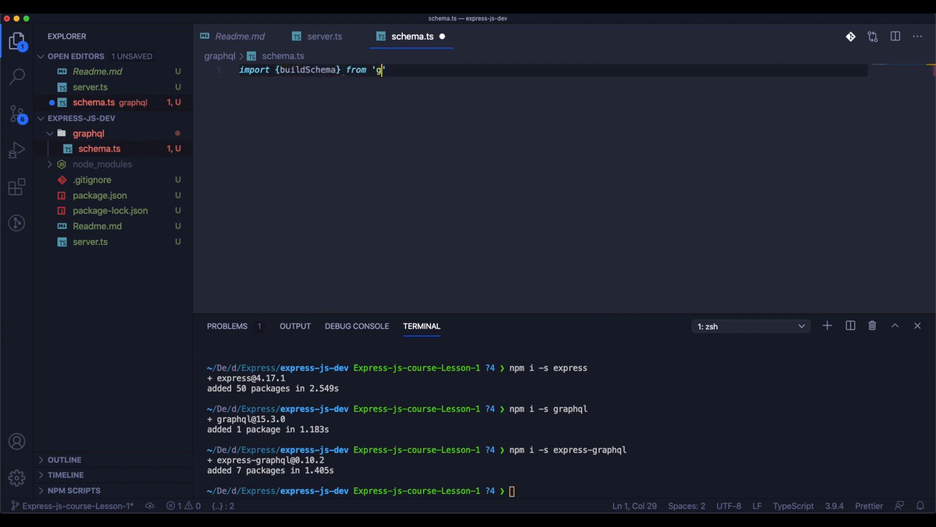
text(raphql)
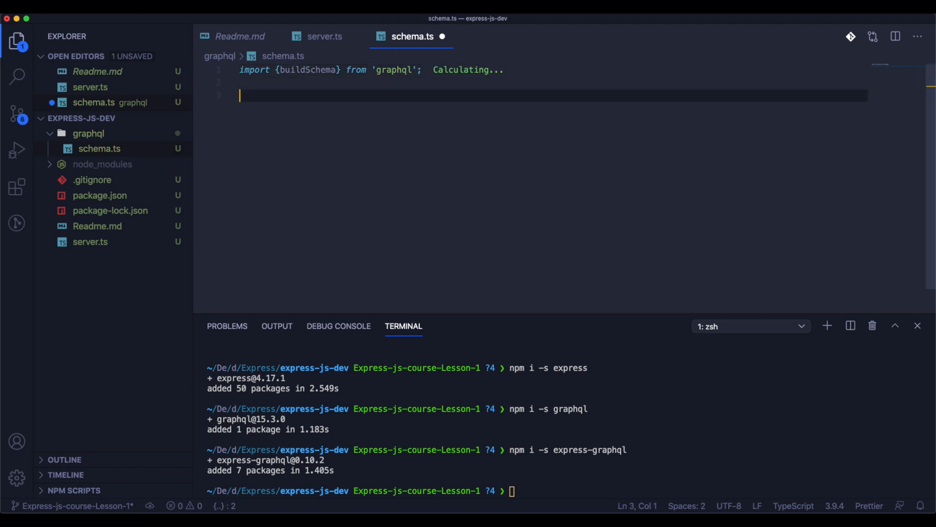
Start const schema = buildSchema with type Query { expenses: [Expense] }
text(const sch)
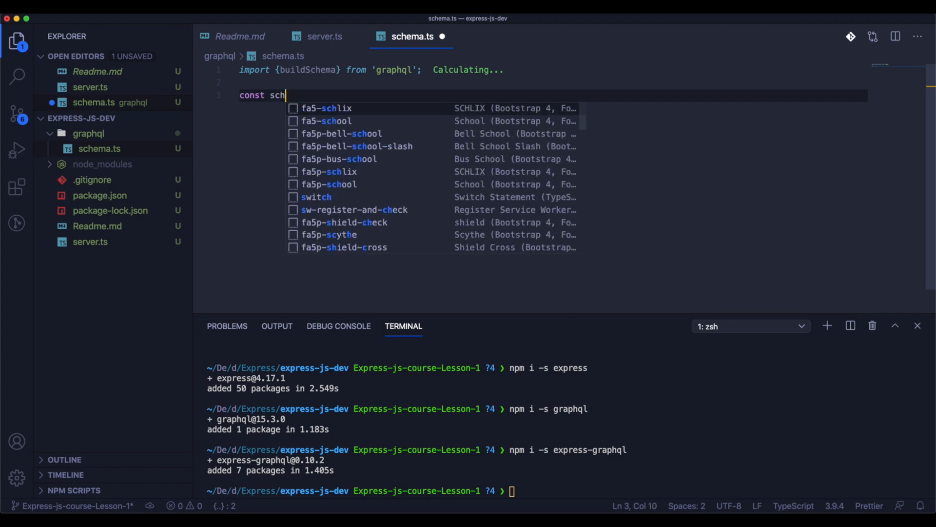
text(ema = buildSchema(`)
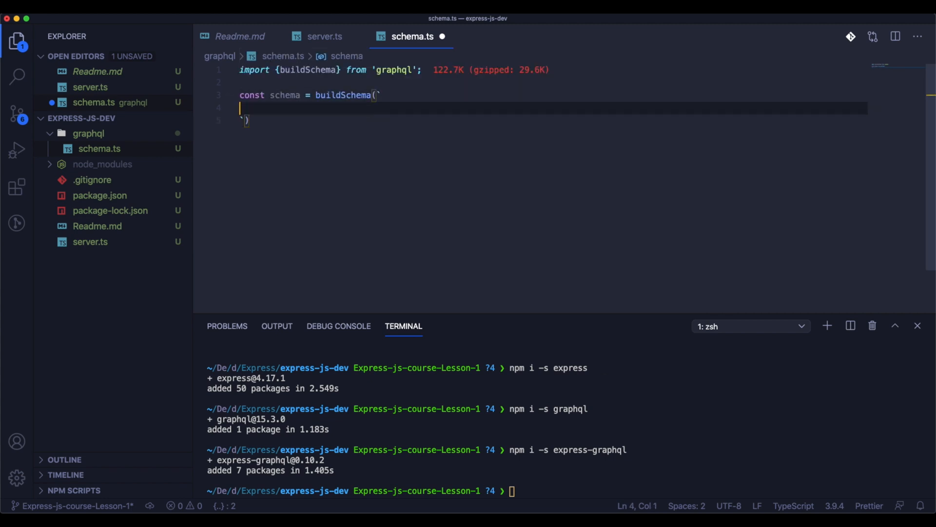
text(type)
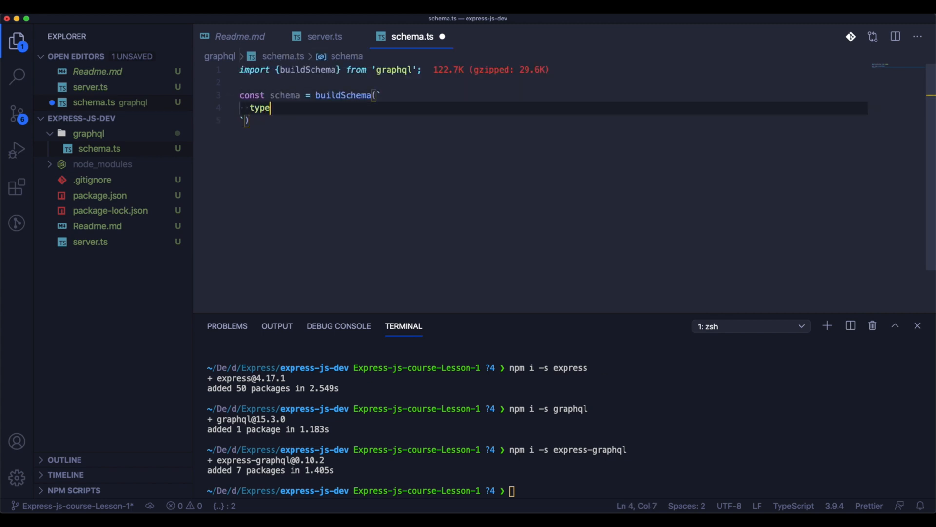
text(Quer)
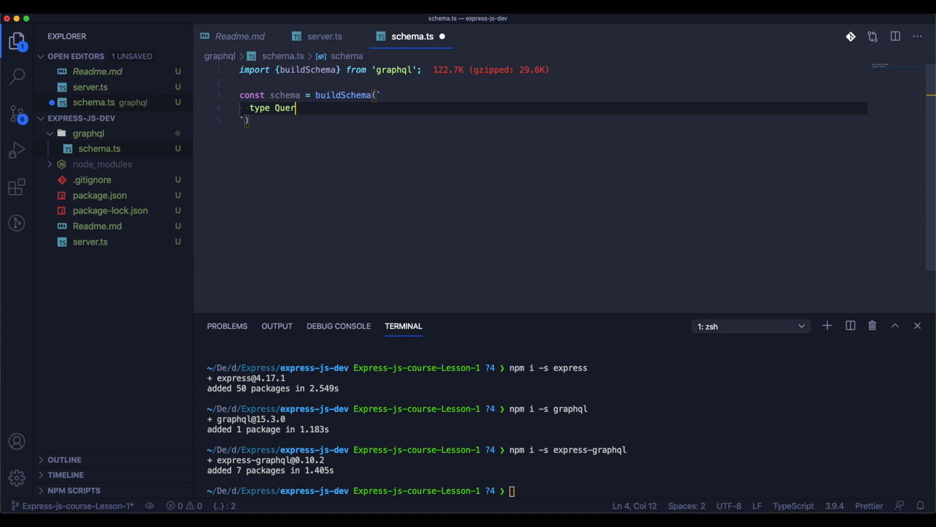
text(y {)
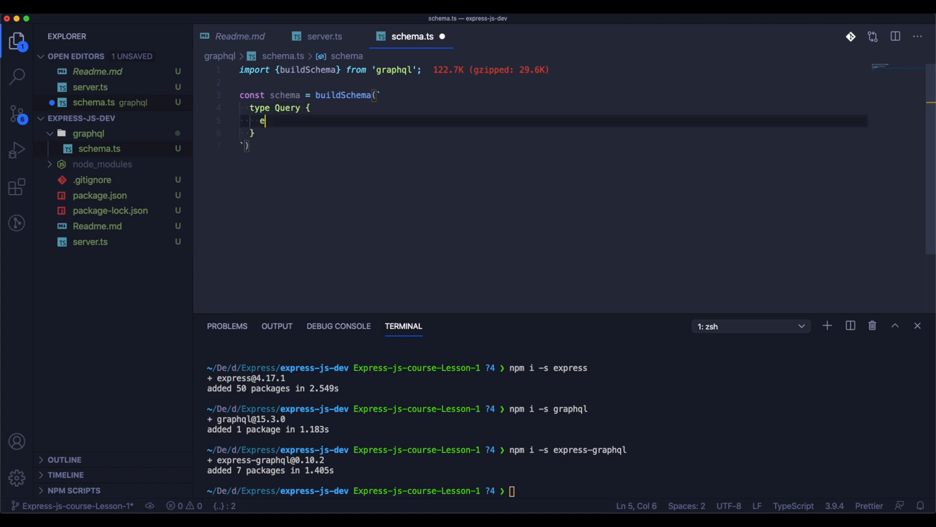
text(xpenses: [)
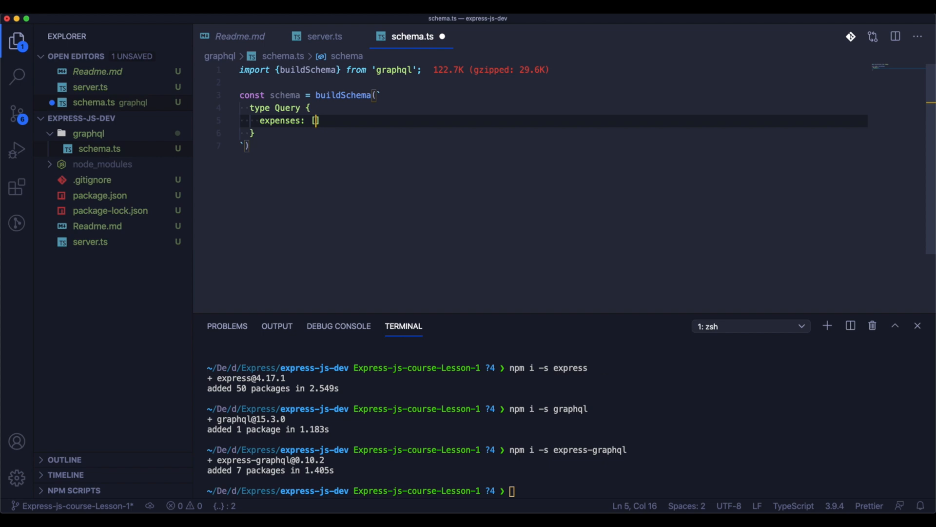
text(Expense)
click(553, 133)
text(,)
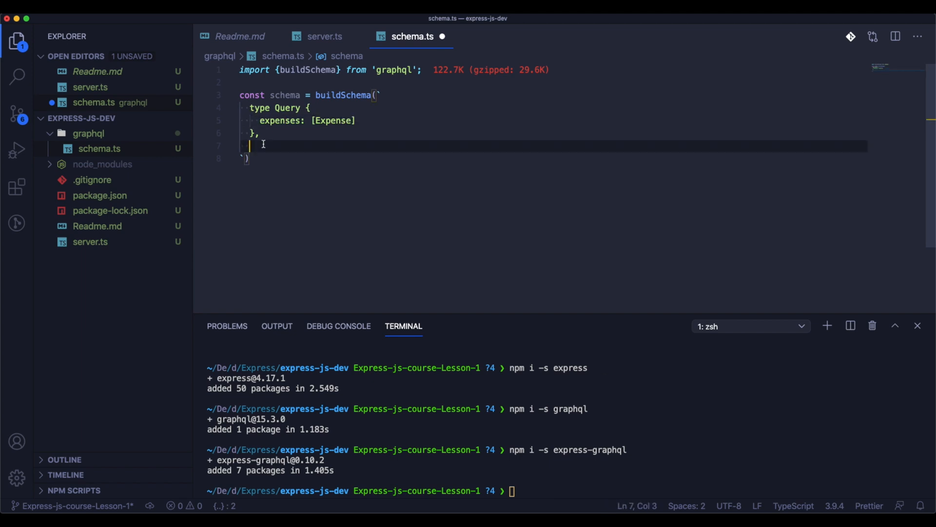
Define type Expense with id, date, amount, type, category fields and export the schema
text(type E)
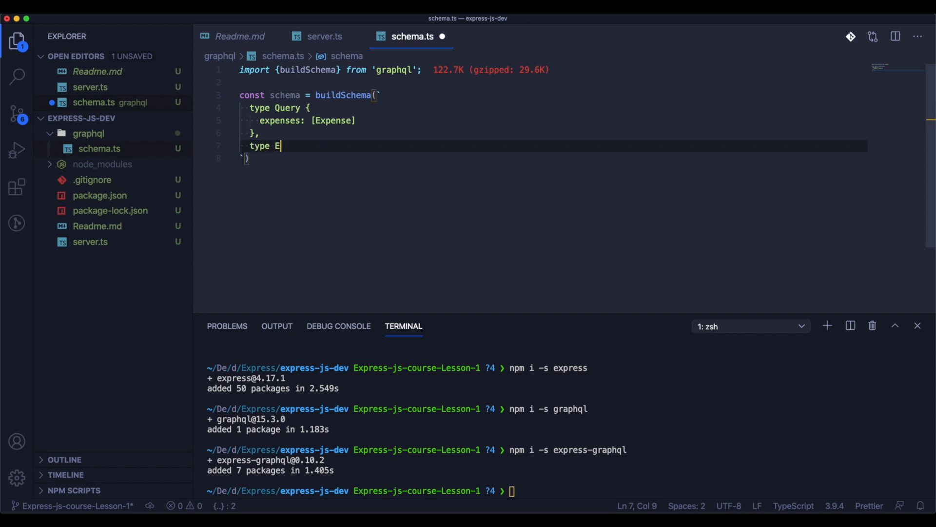
text(xpense {)
text(id:)
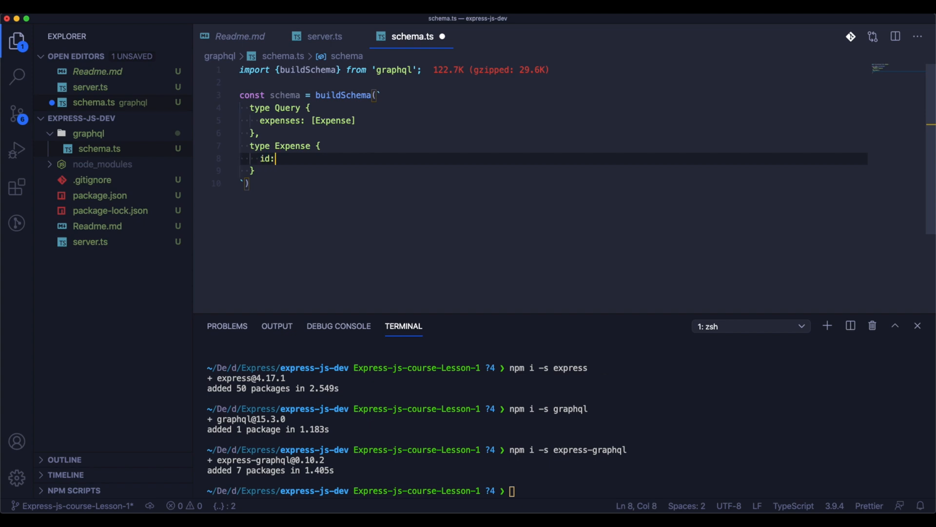
text(Int,)
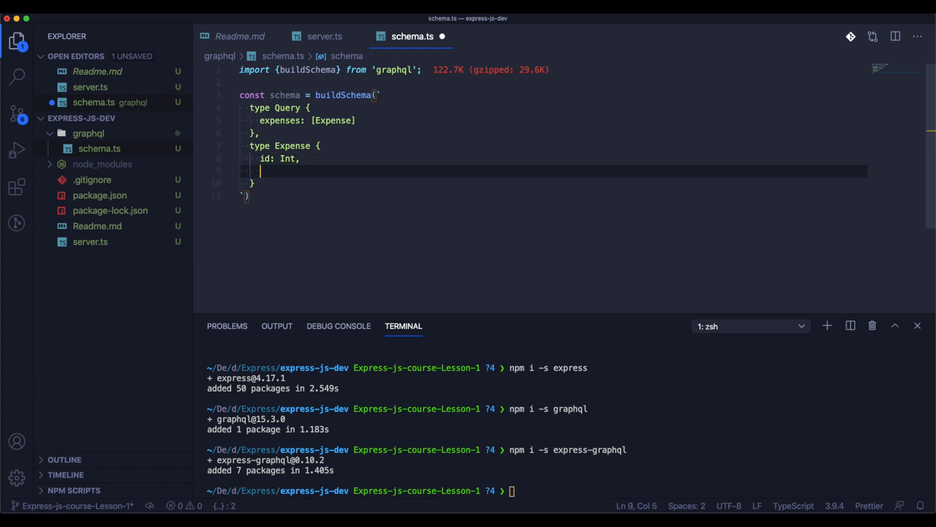
text(date: Str)
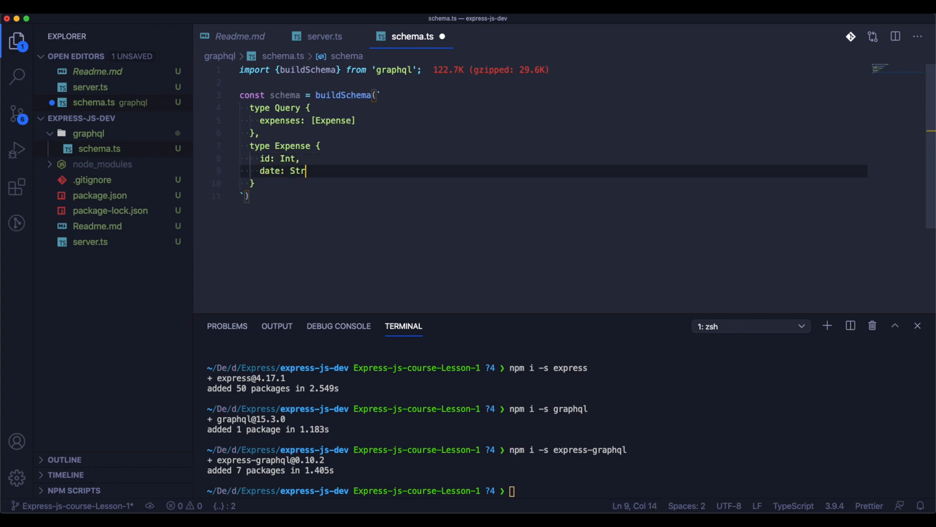
text(ing,)
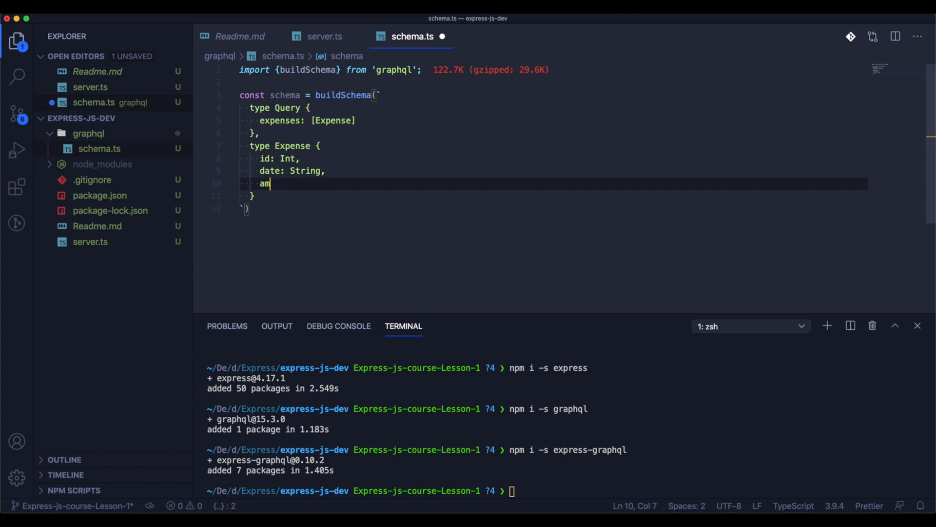
text(ount: int,)
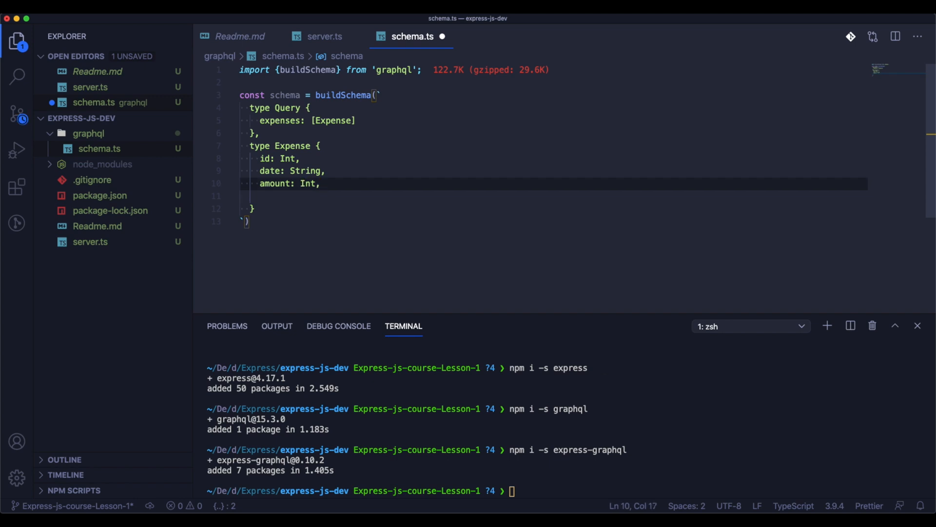
text(ty)
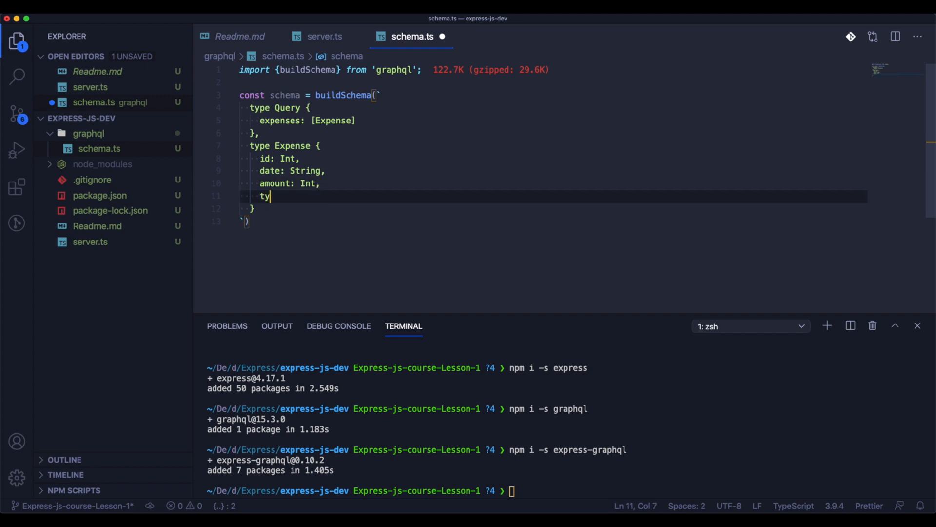
text(pe: String,)
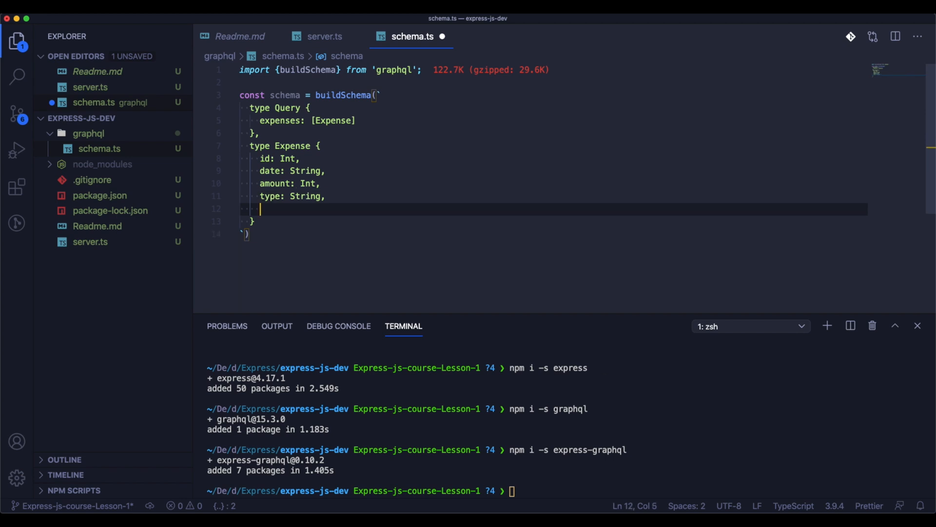
text(category:)
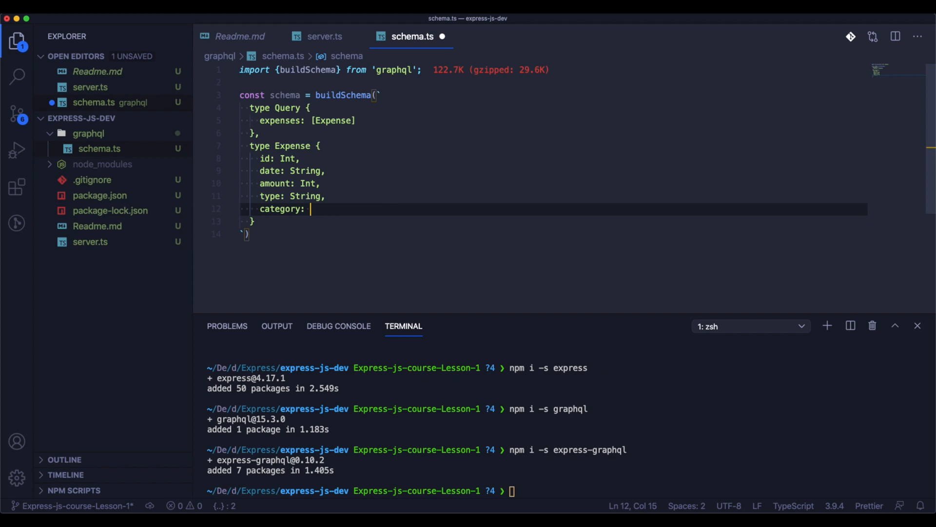
text(String)
click(553, 233)
text(;)
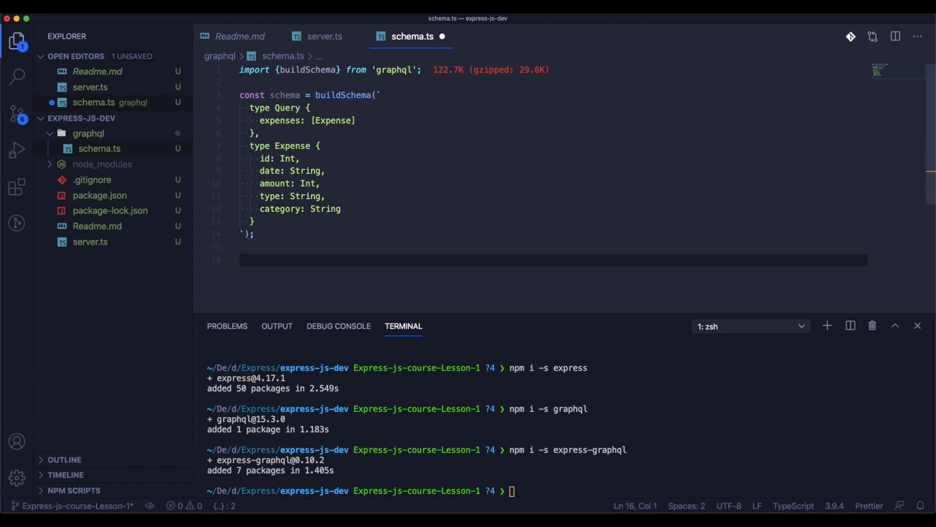
text(export d)
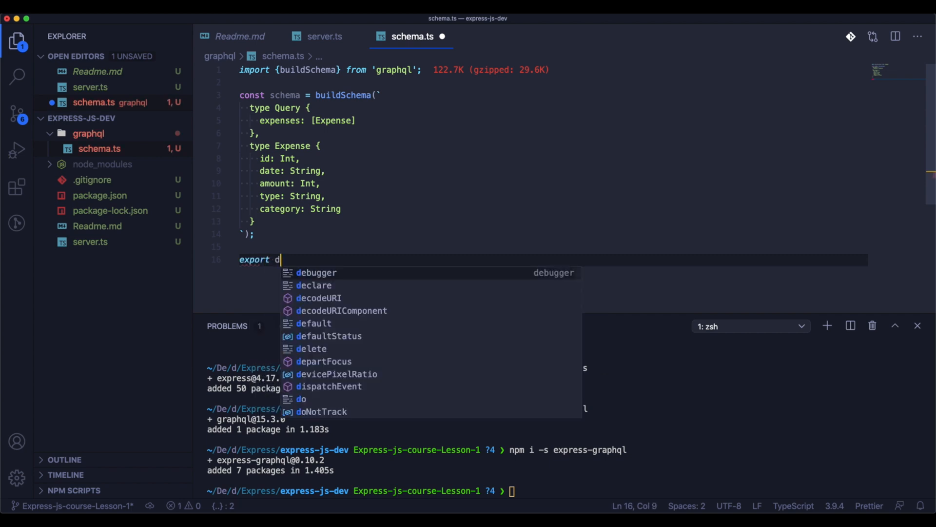
text(efault Schema)
text(resolvers.ts)
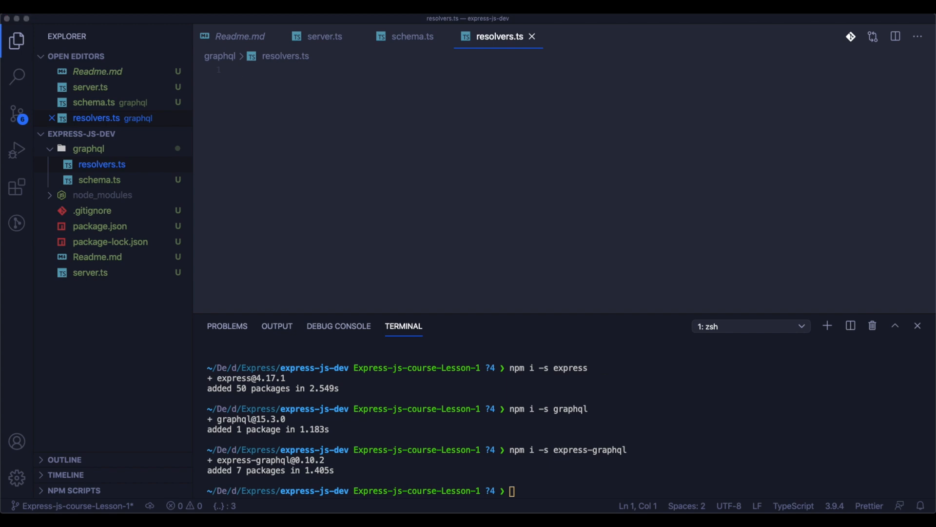
Create data/expenses.json, fill it with expense records, and switch back to resolvers.ts
click(396, 90)
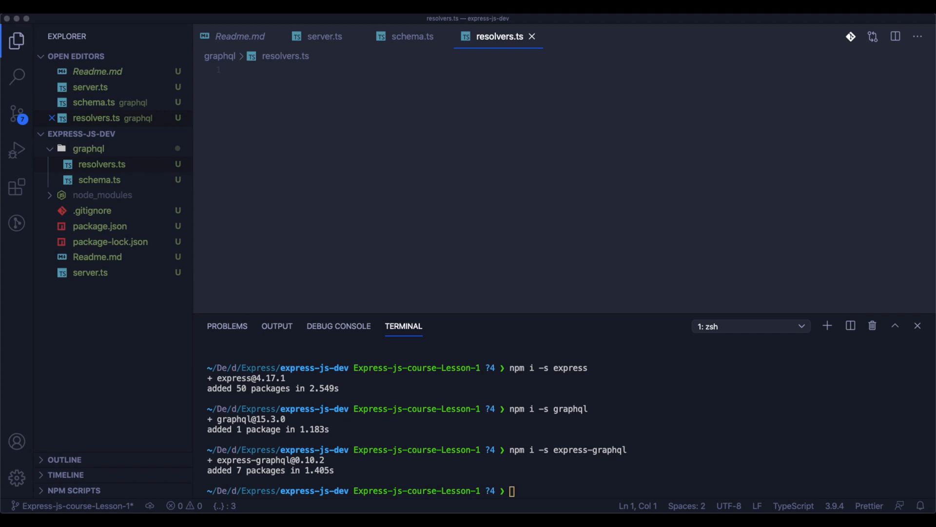
mouse_move(88, 317)
text(data)
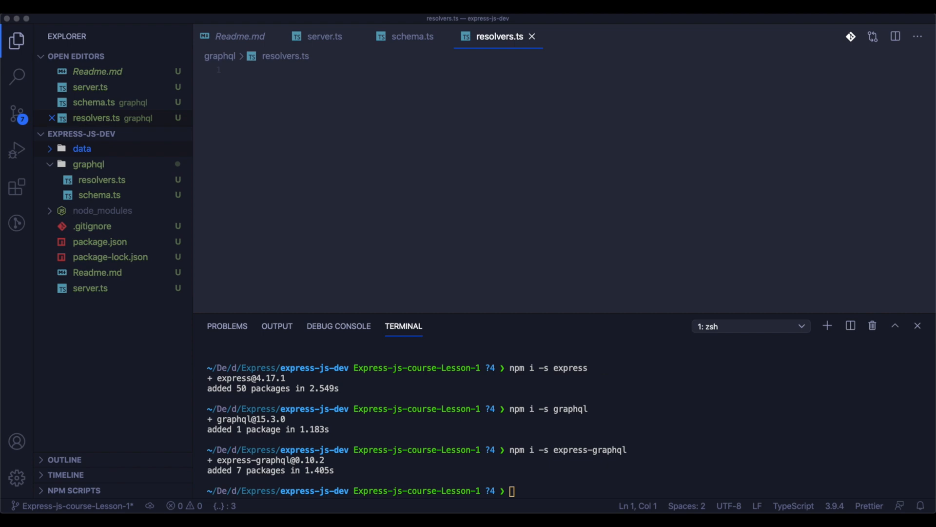
mouse_move(122, 136)
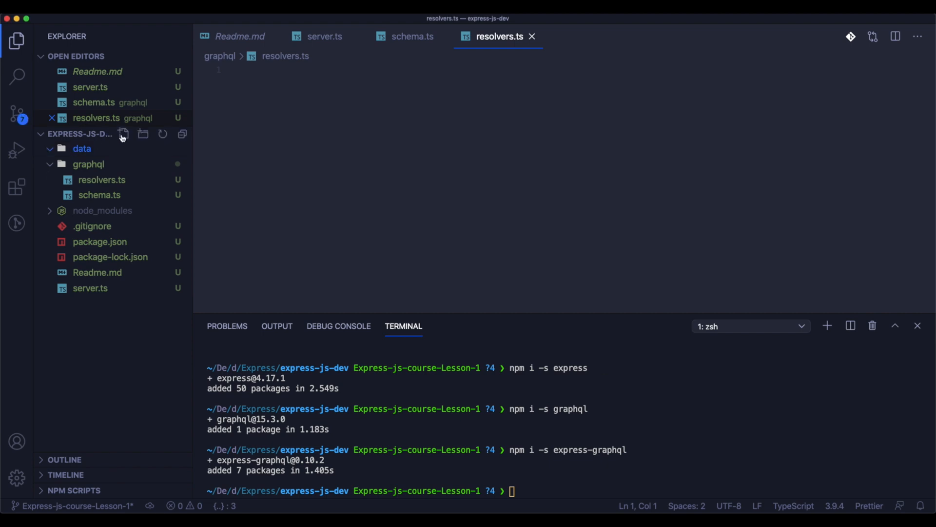
click(123, 134)
text(expenses.json)
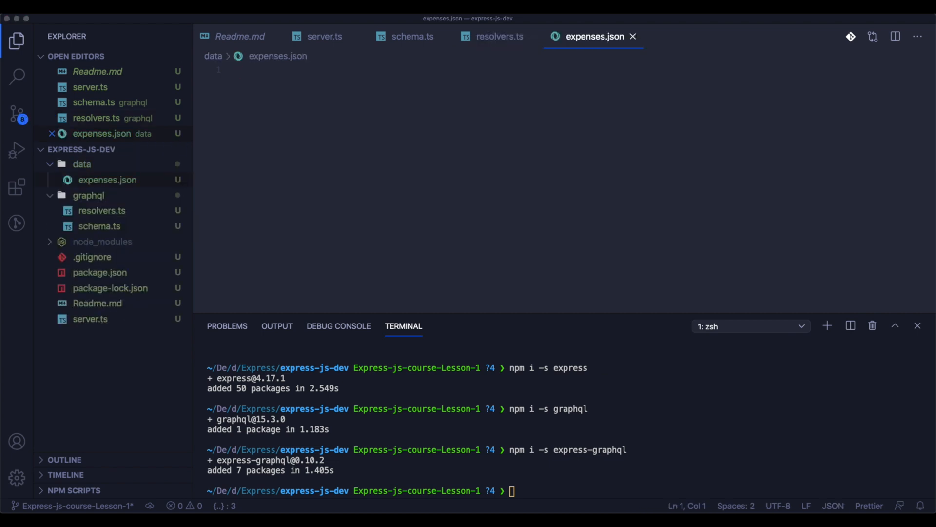
click(404, 91)
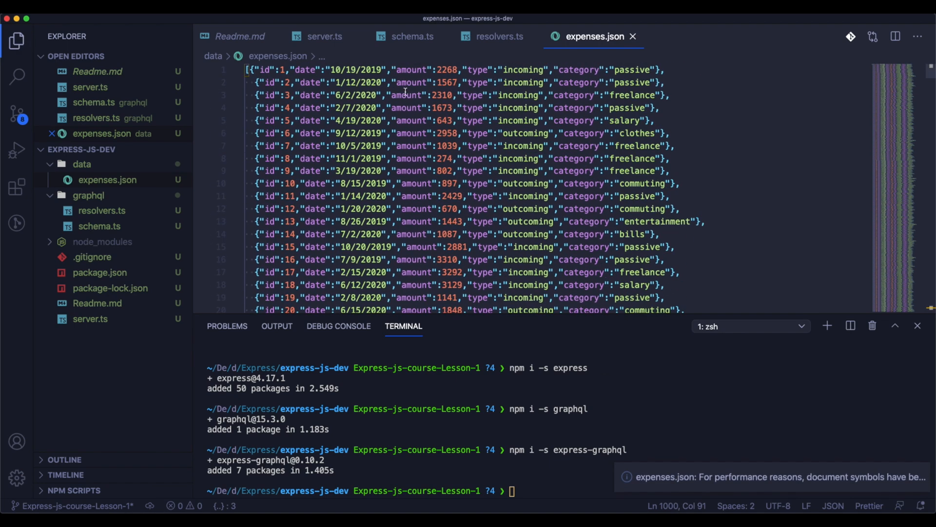
click(498, 37)
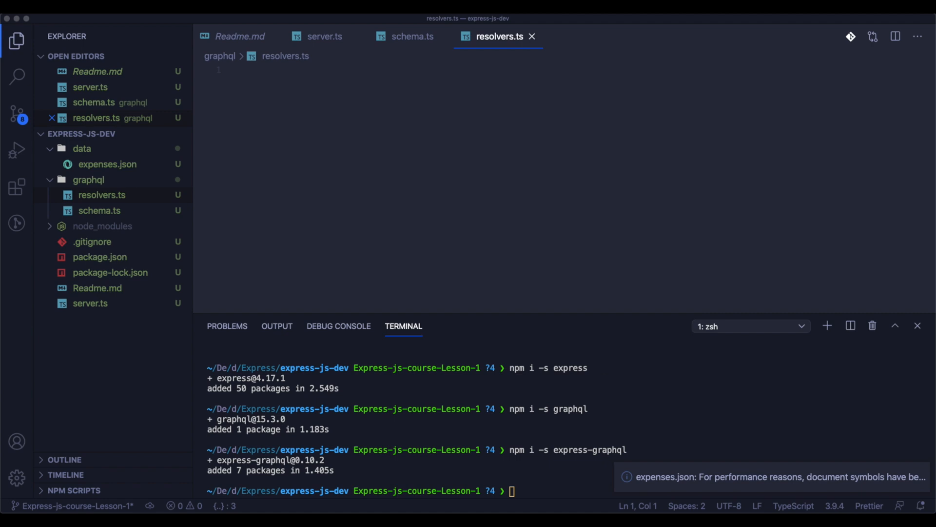
Require '../data/expenses' and write a getExpenses function returning the expenses
click(296, 150)
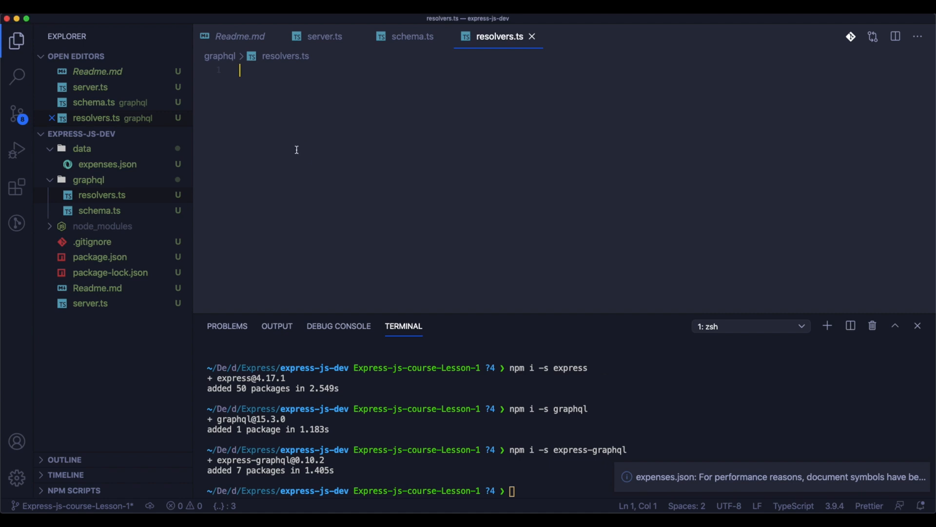
text(const e)
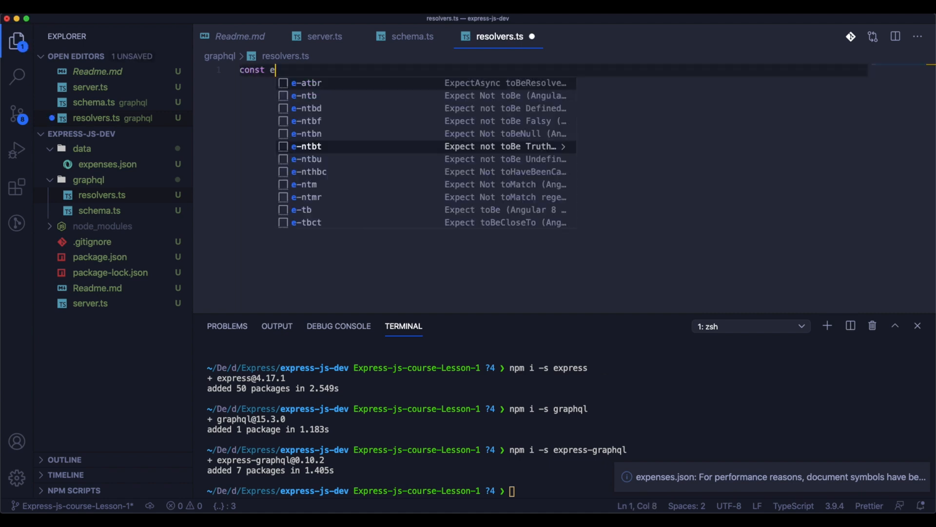
text(xpenses = r)
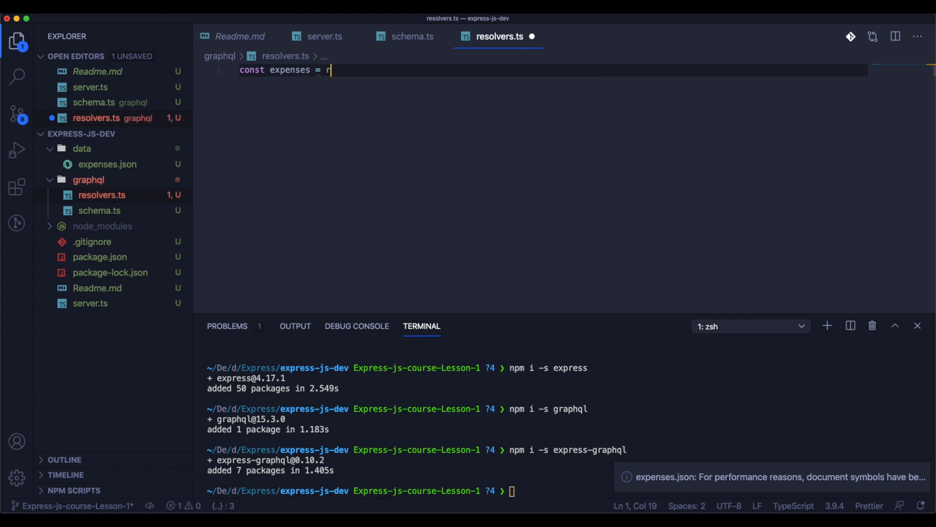
text(equire(''))
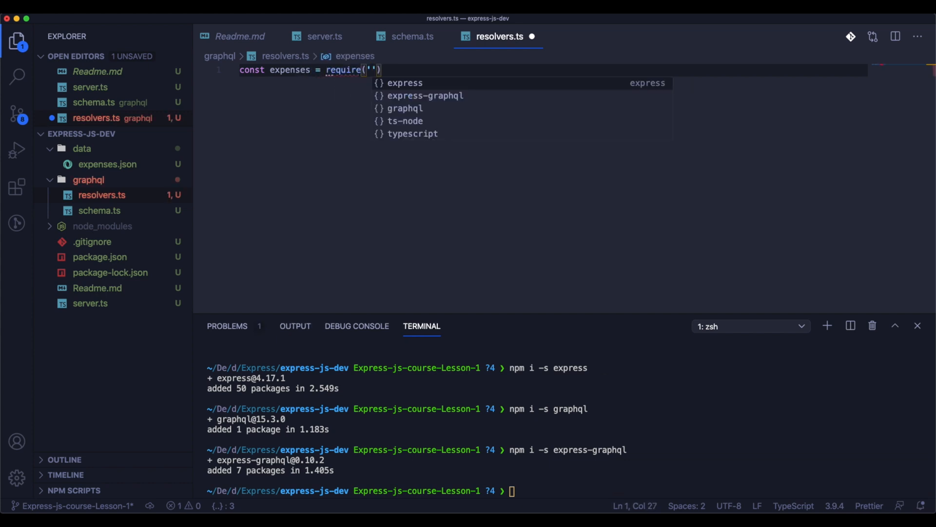
text(../data/expenses)
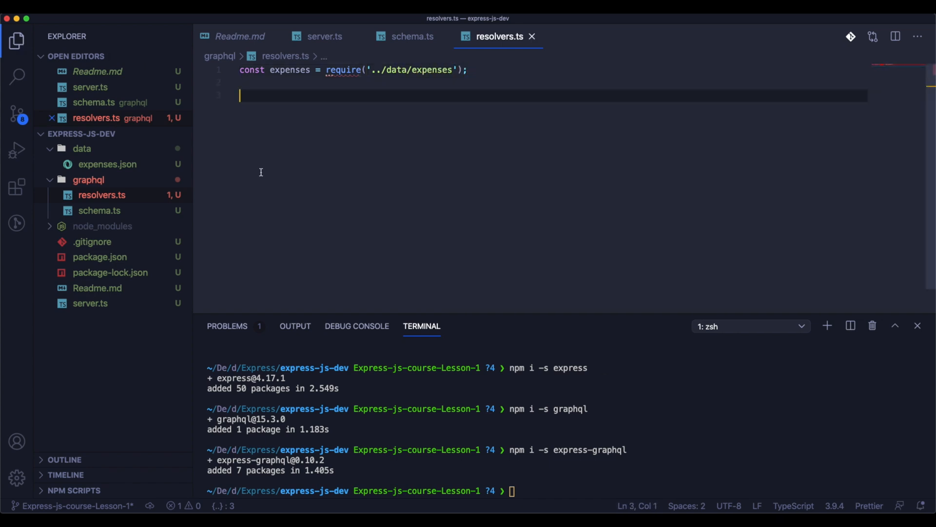
text(const)
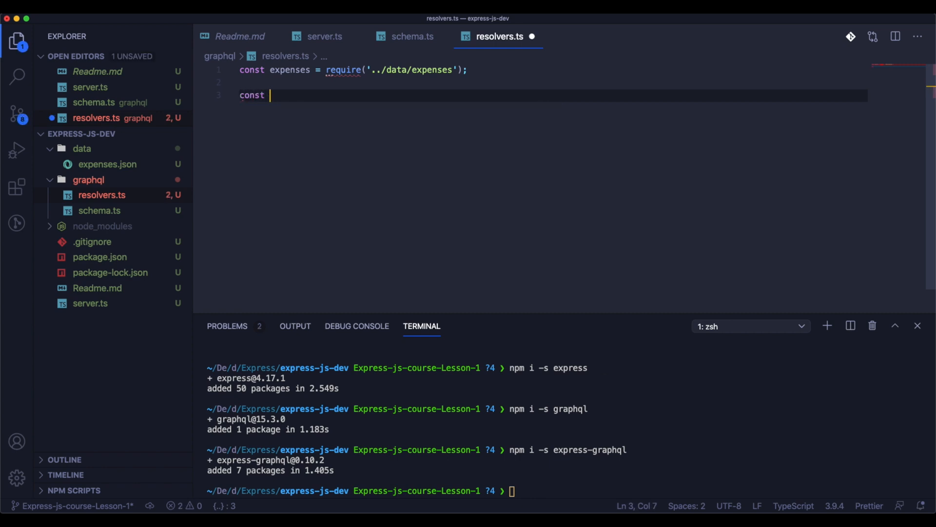
text(getExpen)
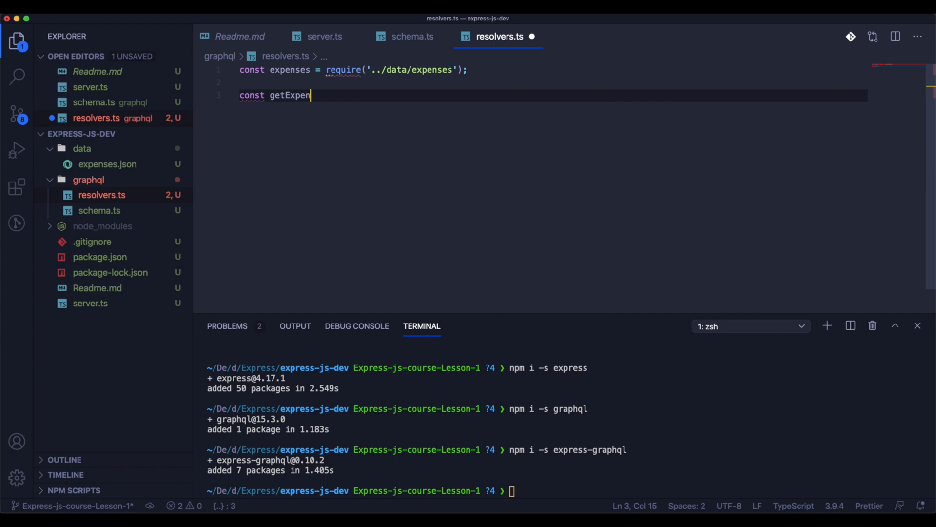
text(ses = ())
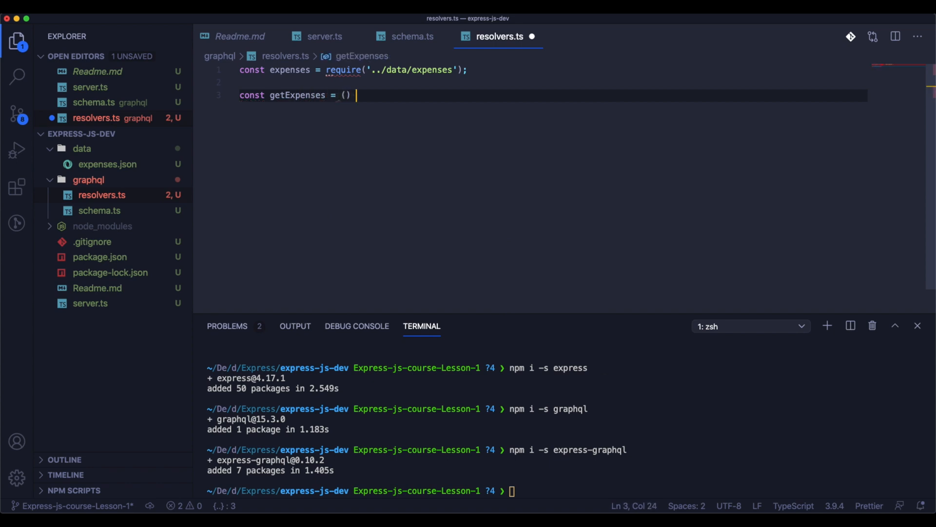
text(=> {)
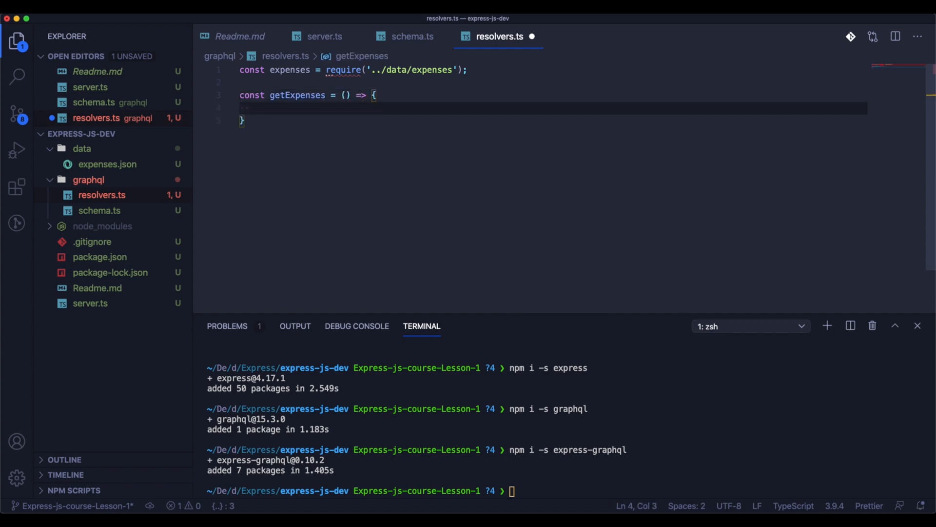
text(return expenses;)
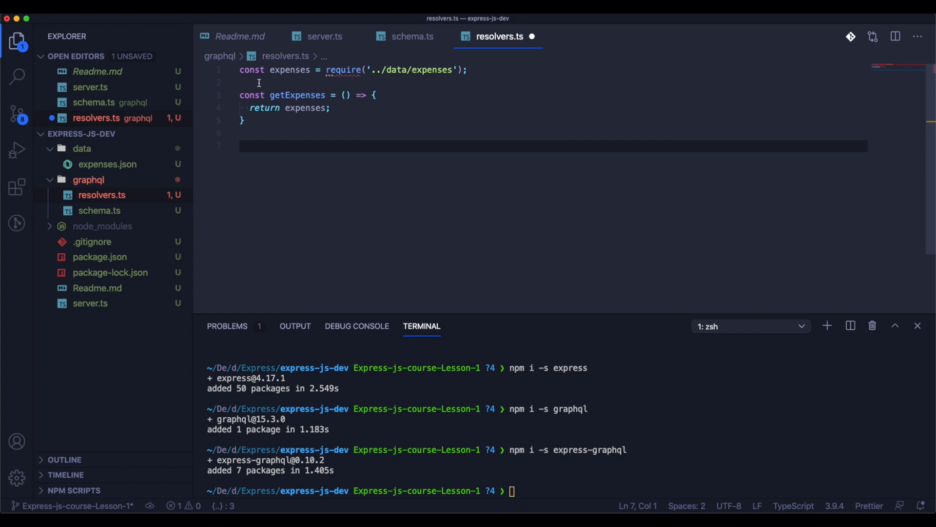
mouse_move(348, 72)
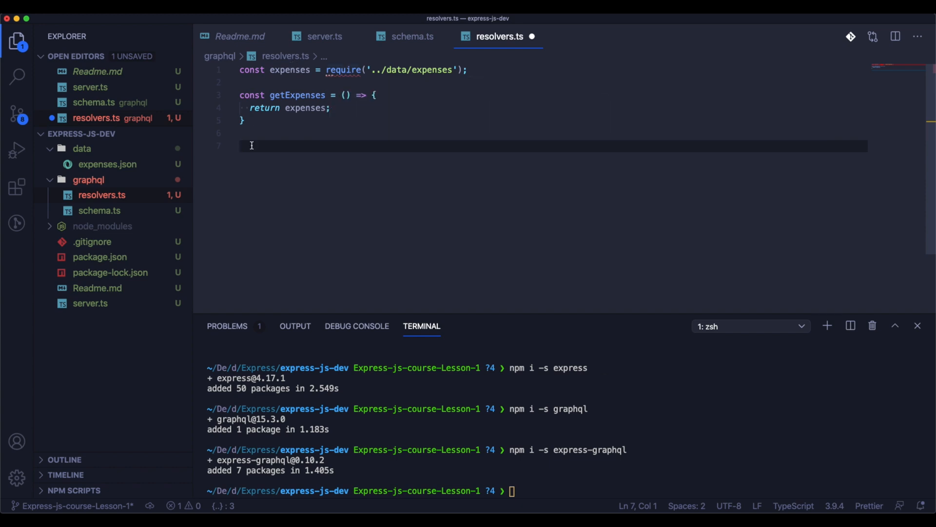
mouse_move(343, 69)
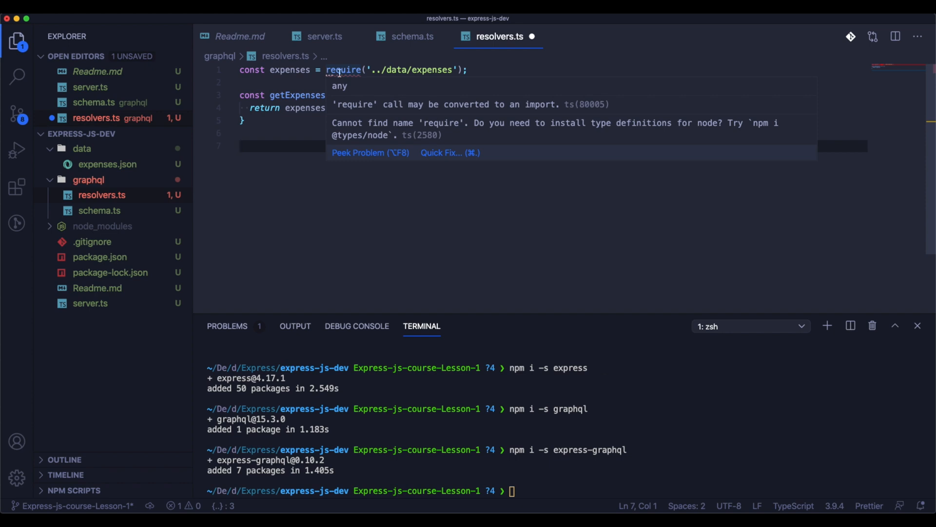
Define a resolvers object whose expenses function returns getExpenses, and export it by default
click(256, 148)
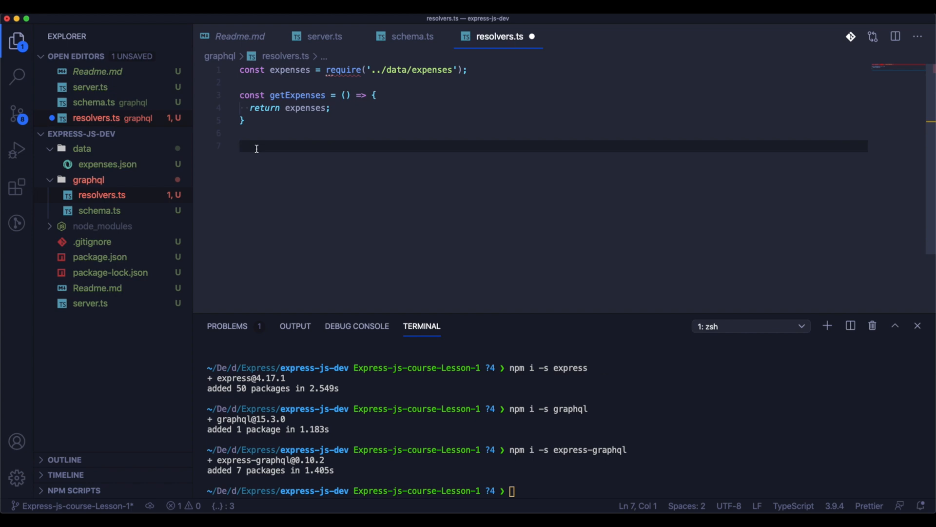
text(const)
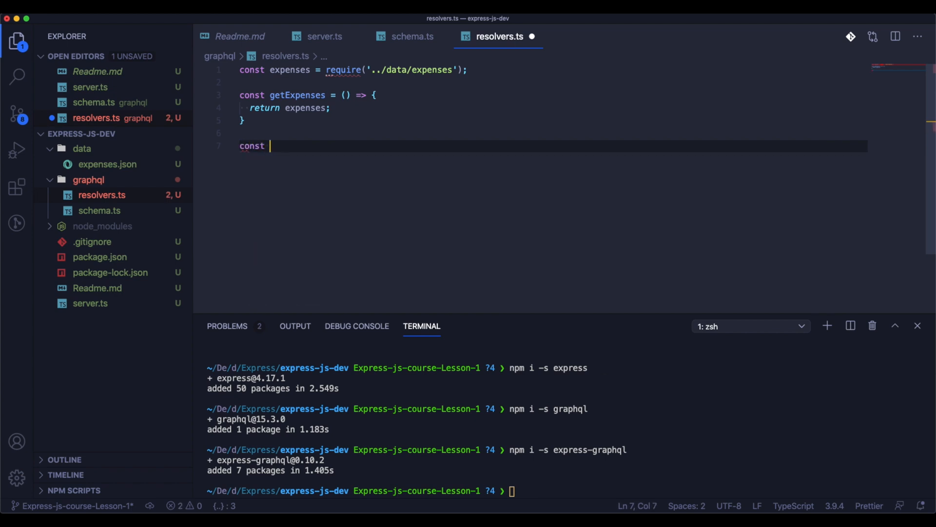
text(resolvers = {)
text(expenses: () => {)
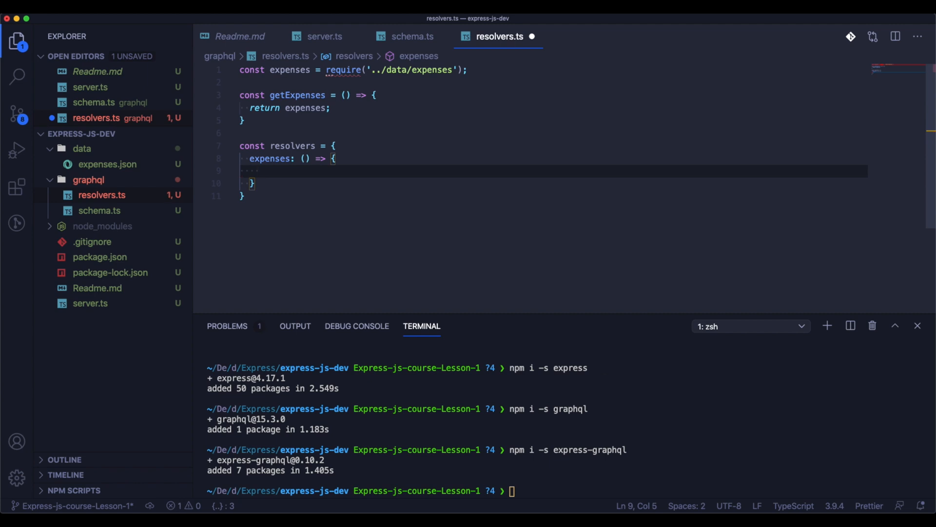
text(return)
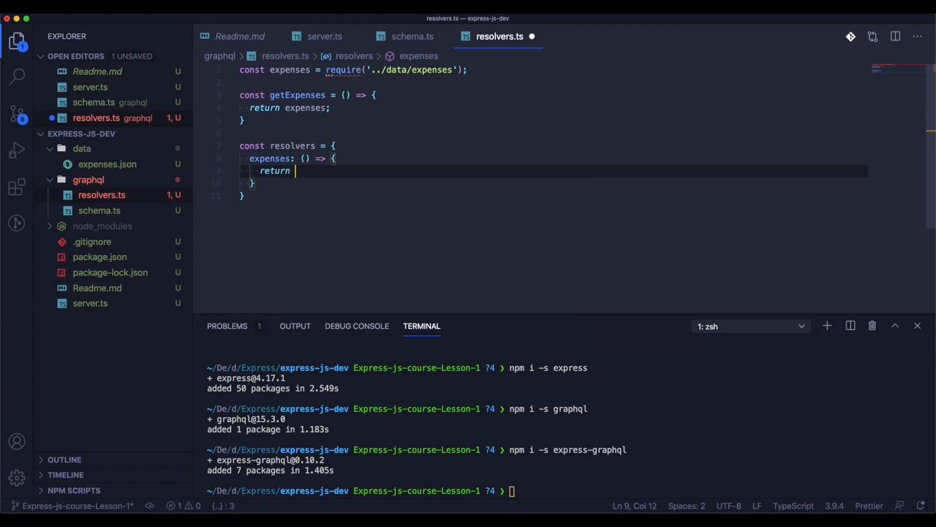
mouse_move(406, 274)
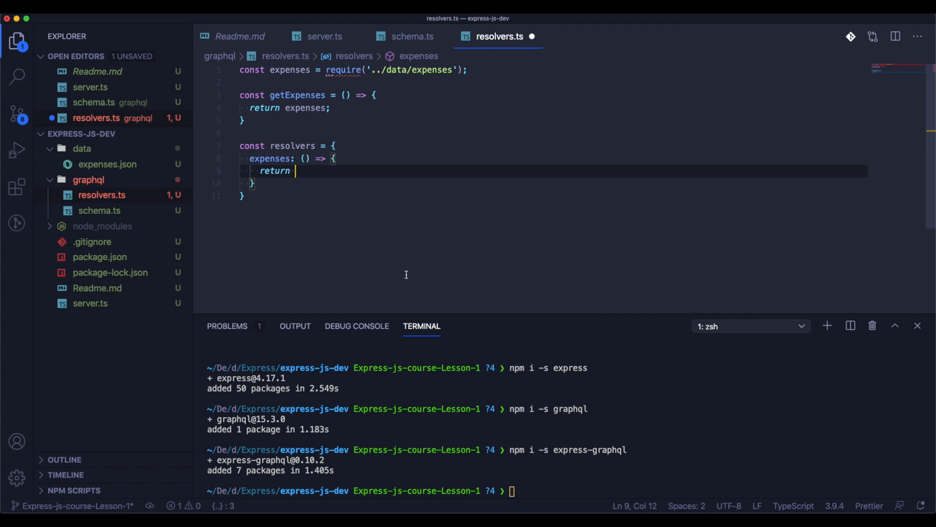
text(getExpenses()
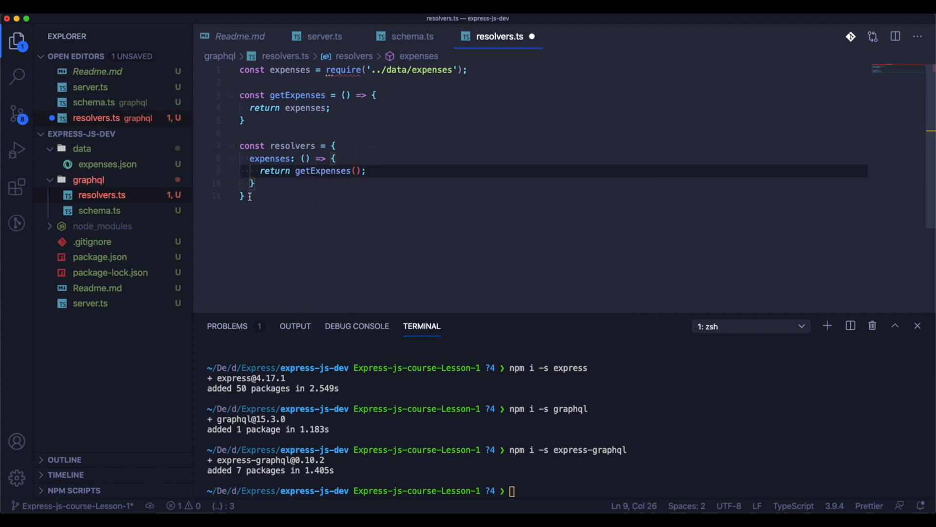
text(;)
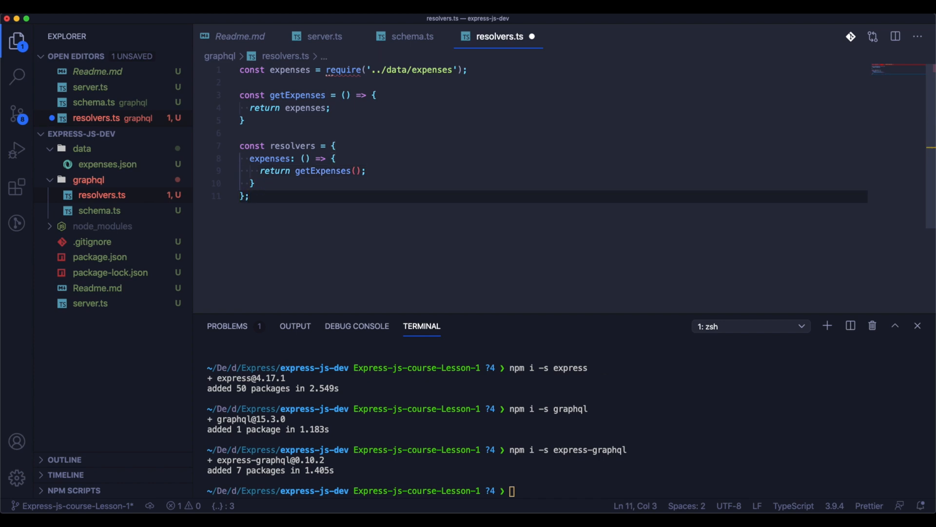
text(,)
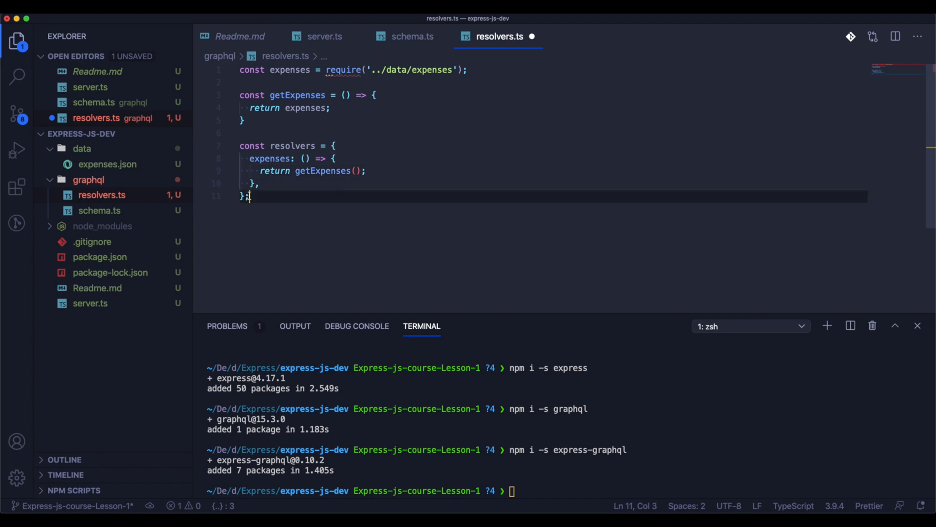
text(export default resolvers;)
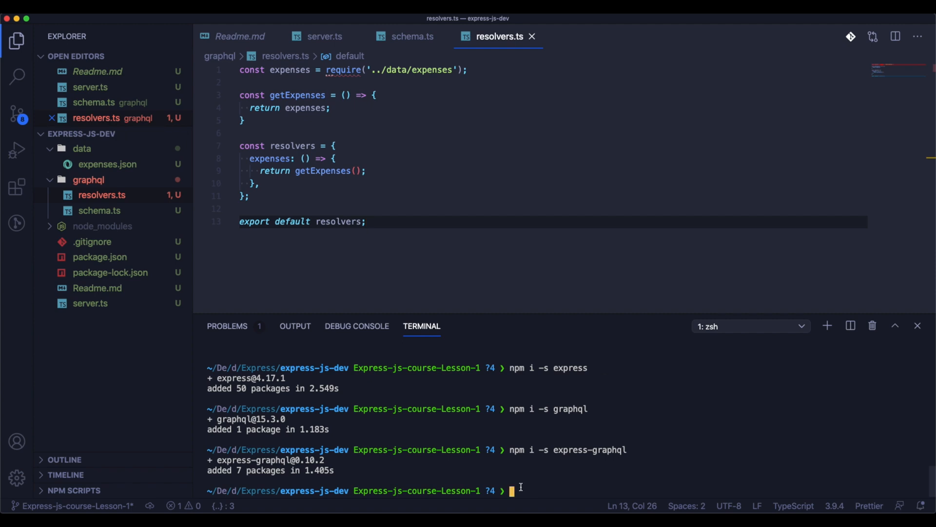
text(npm i)
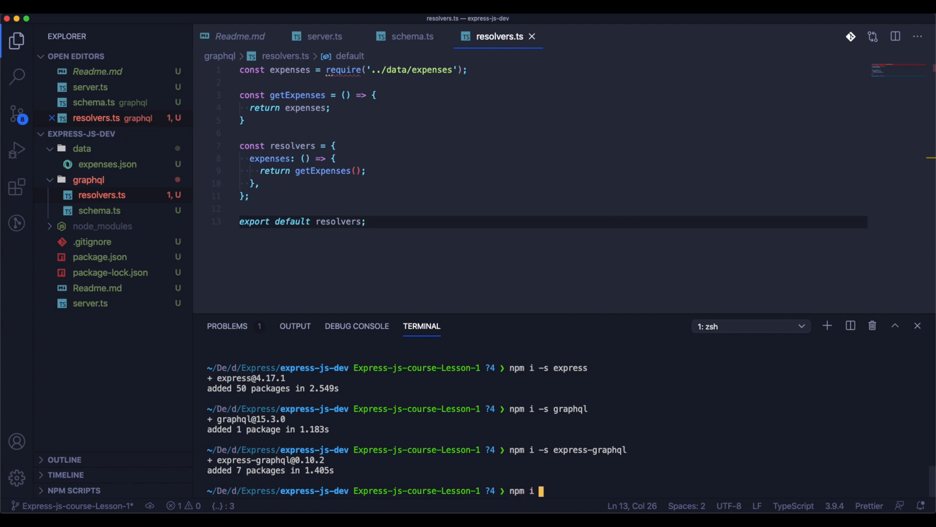
text(@ty[es)
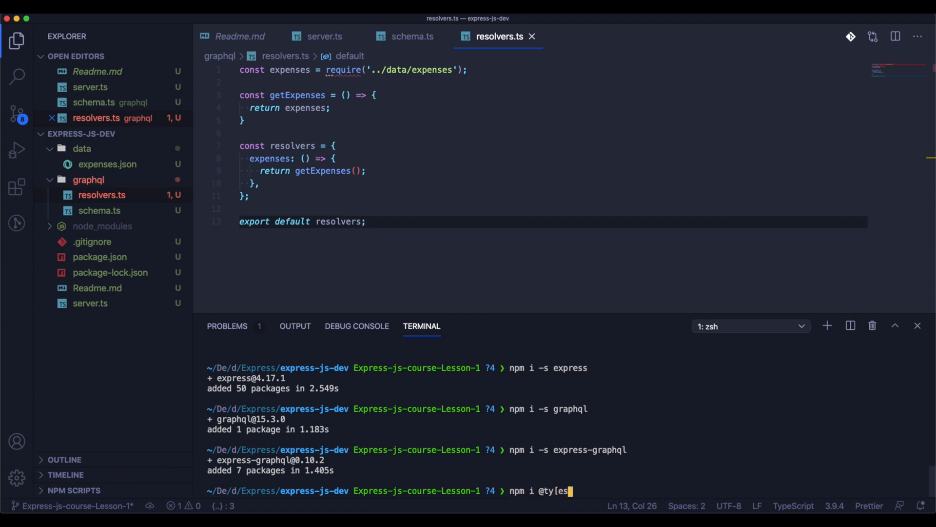
key(Return)
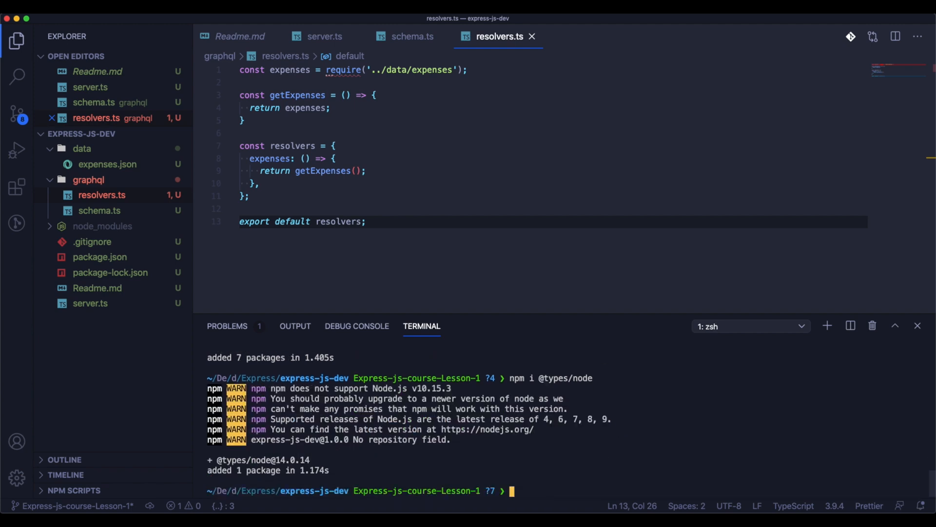
click(570, 184)
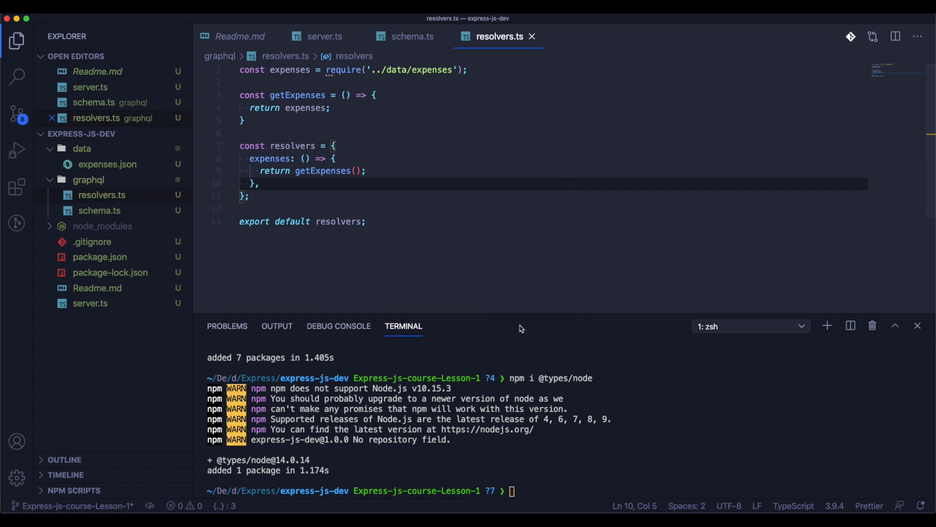
mouse_move(397, 45)
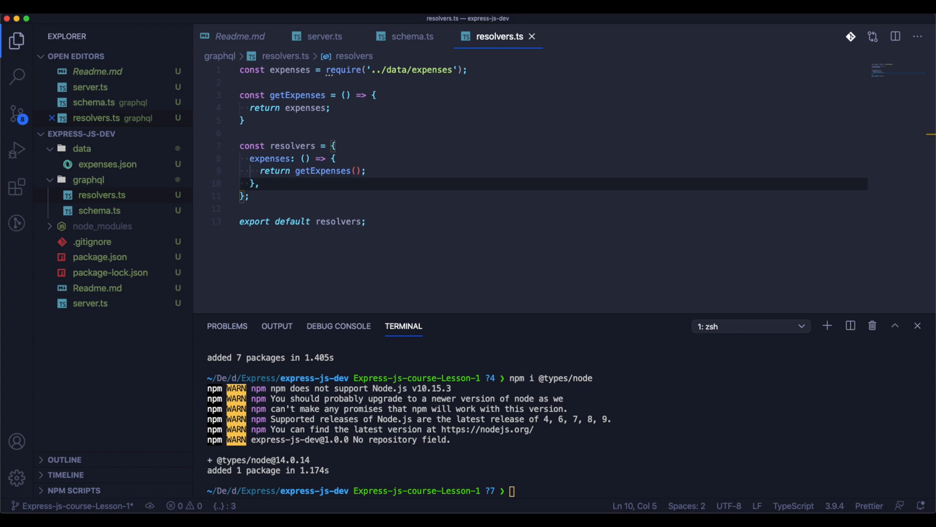
click(90, 303)
text(import * as express from 'express)
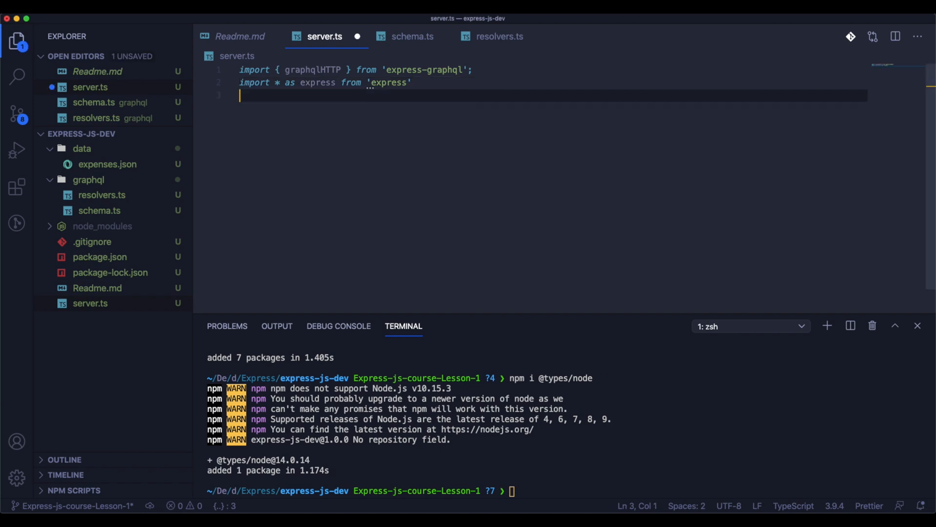
Create the Express app and mount graphqlHTTP at '/graphql'
text(const app = express)
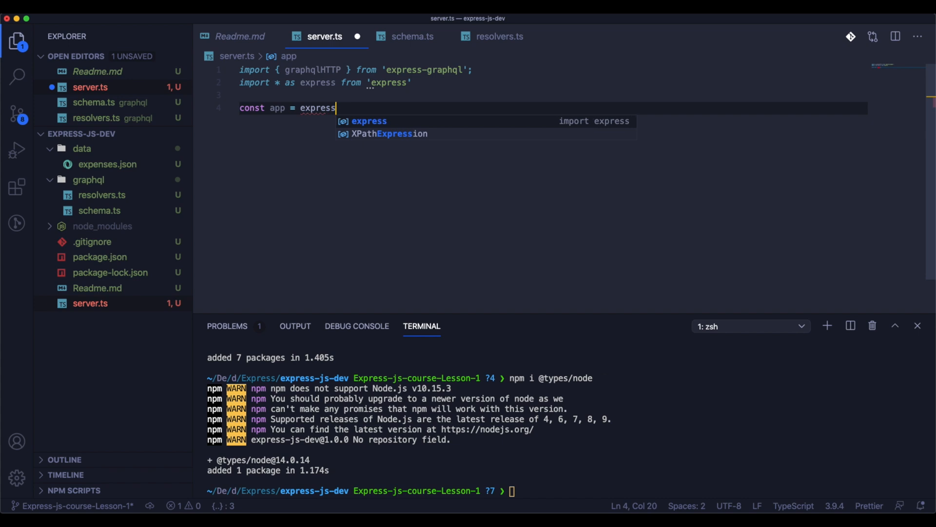
text(();)
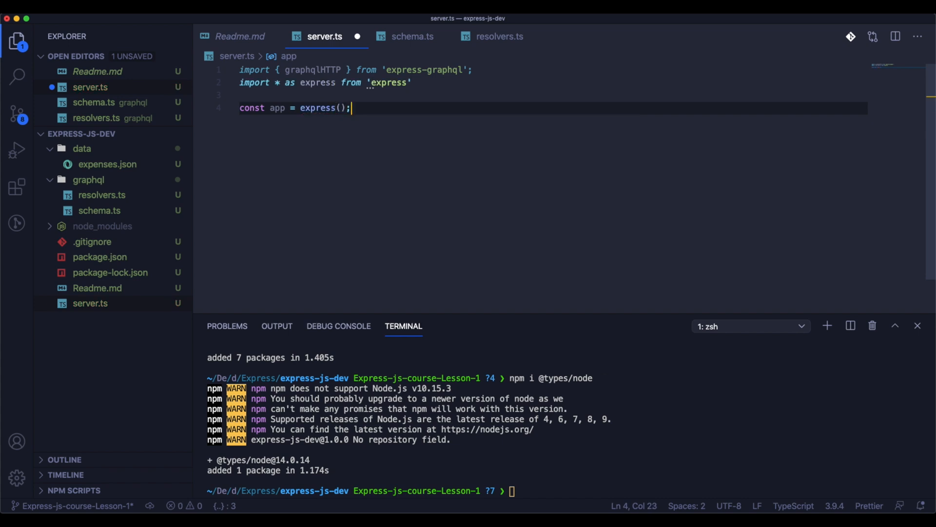
text(app.use('/)
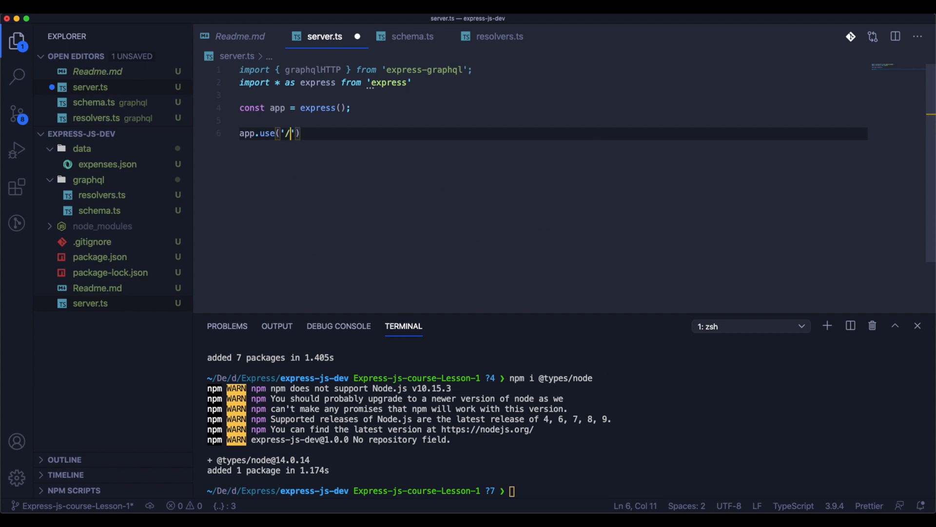
text(graph)
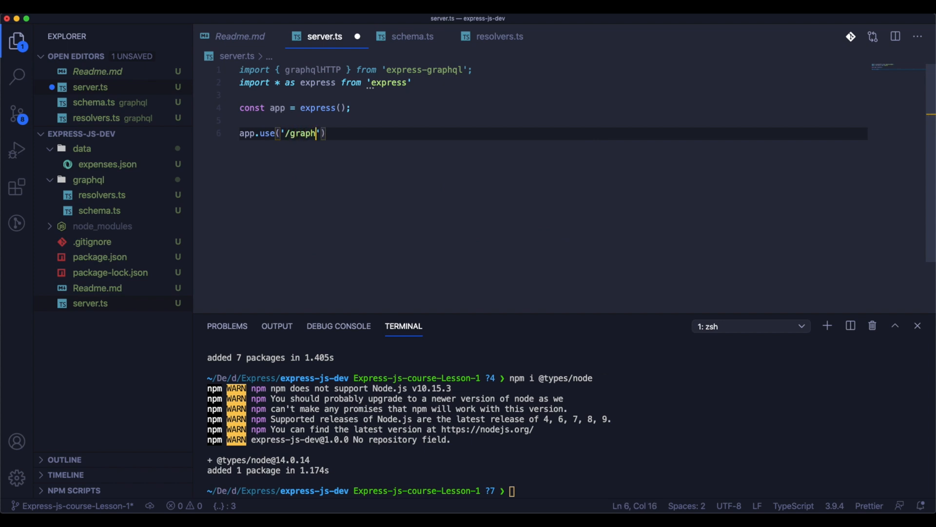
text(ql',)
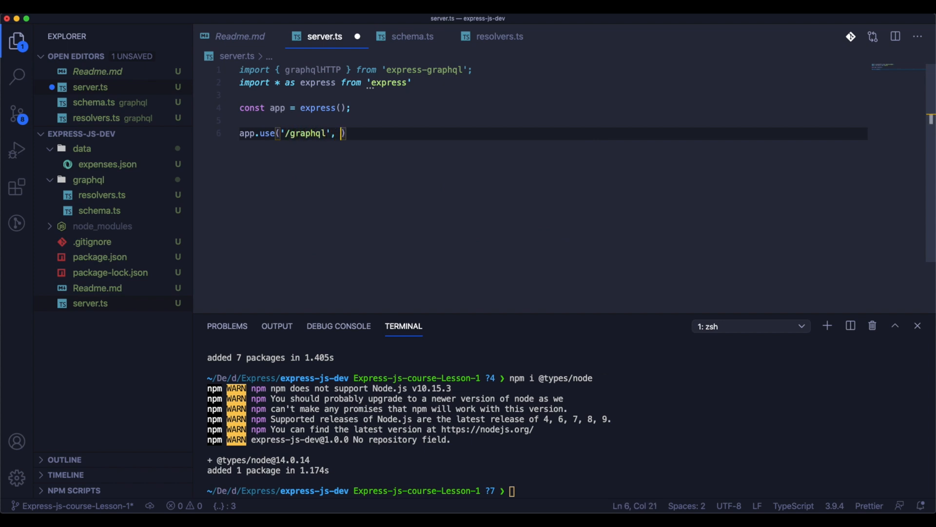
text(graphqlHTTP({)
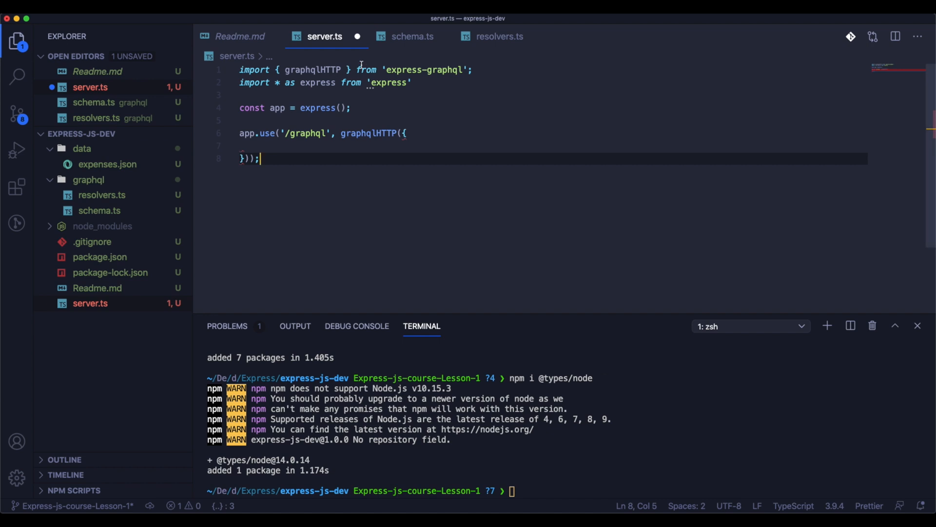
text(app.listen(4000);)
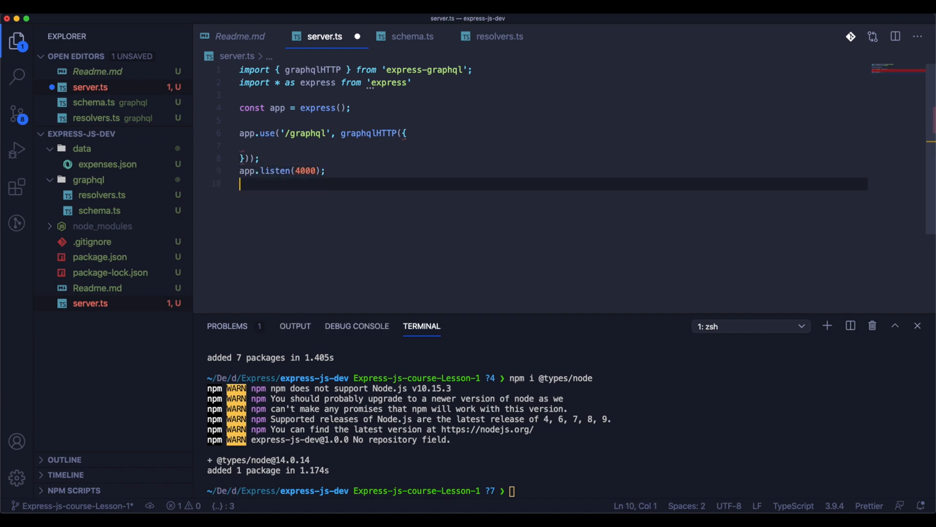
text(console.log('R')
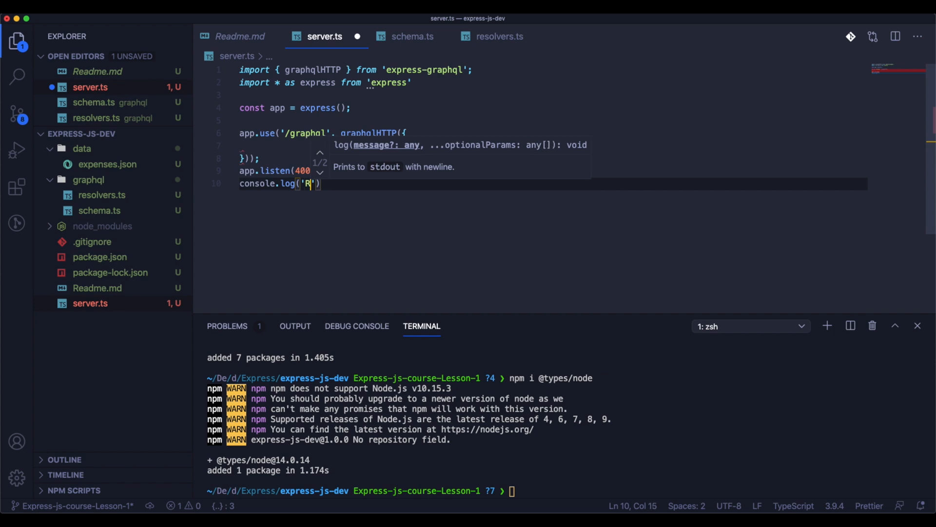
text(unning a Gr)
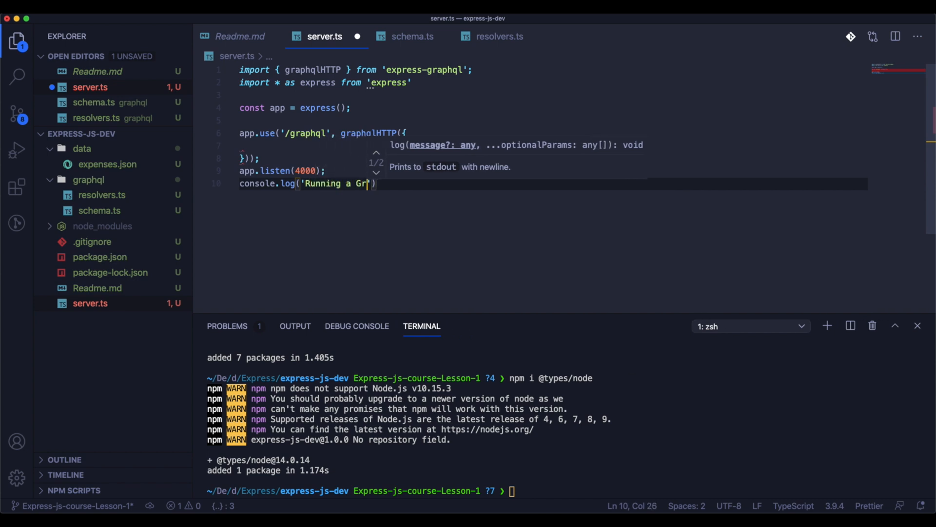
text(aphQL)
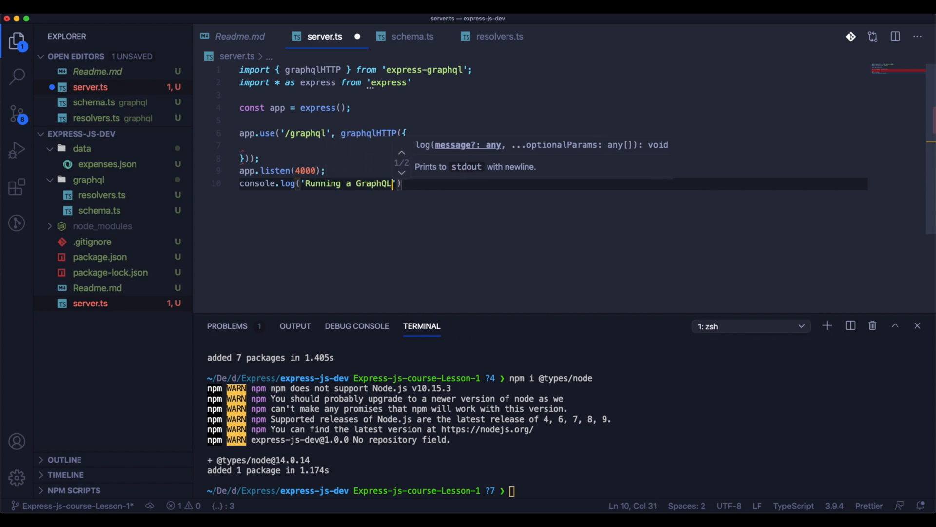
text(API server at)
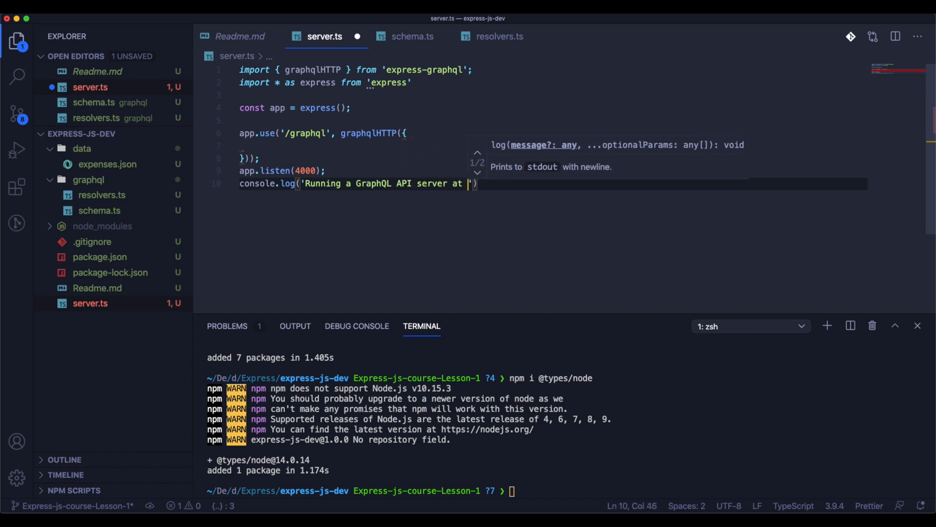
text(http://local)
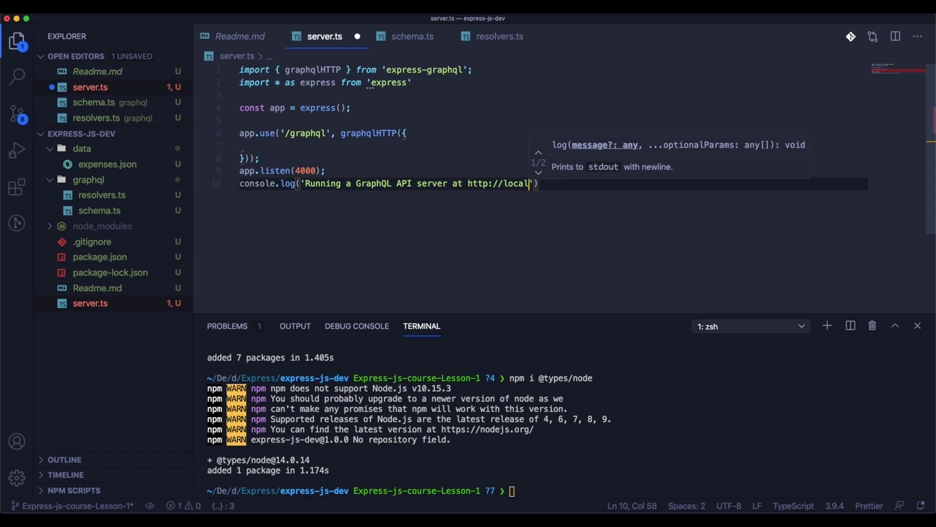
text(host:4000');)
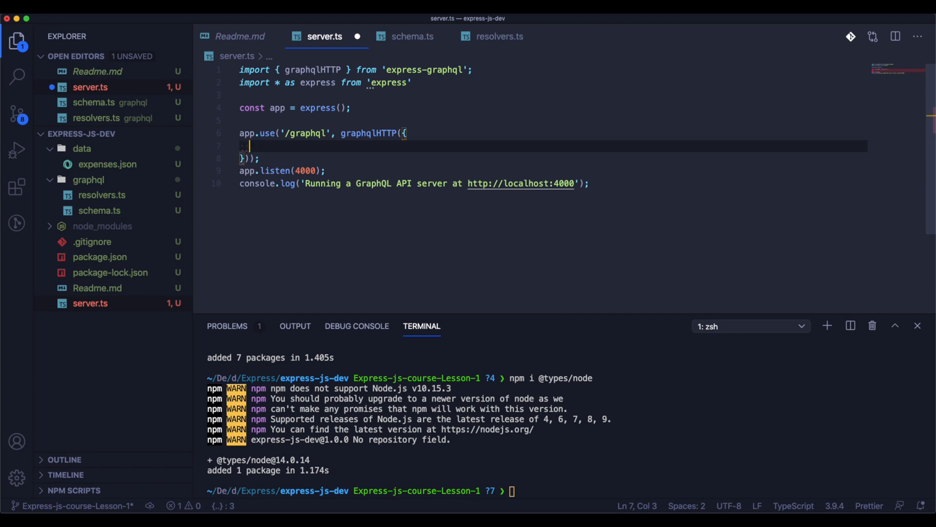
Pass the auto-imported Schema to graphqlHTTP, checking its export in schema.ts
text(schema:)
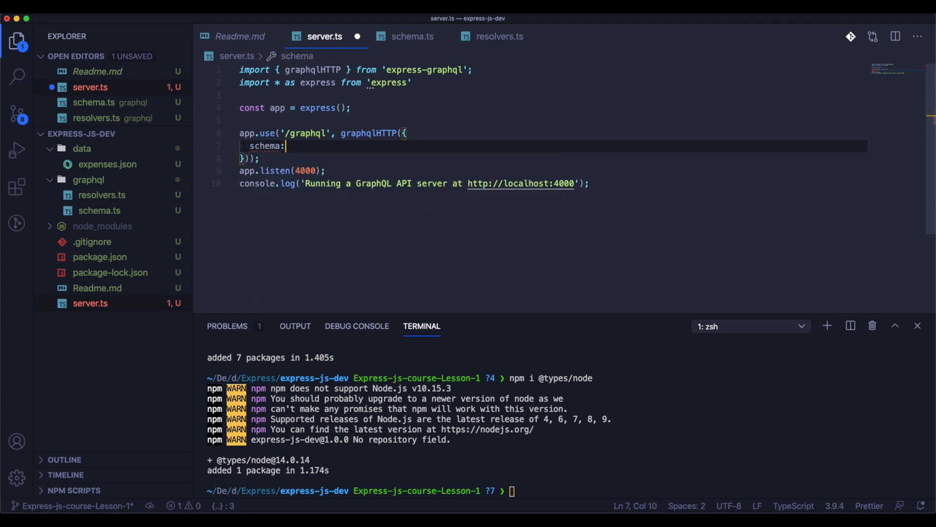
text(sche)
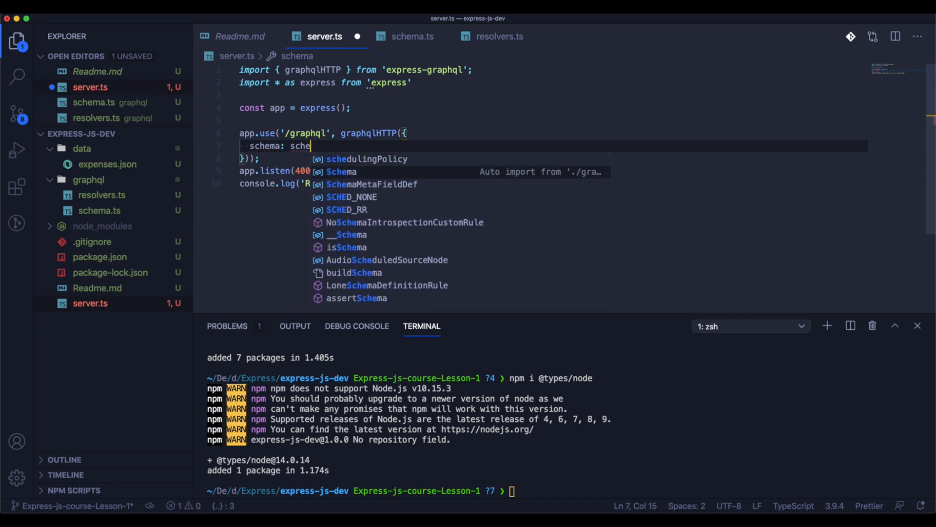
click(340, 172)
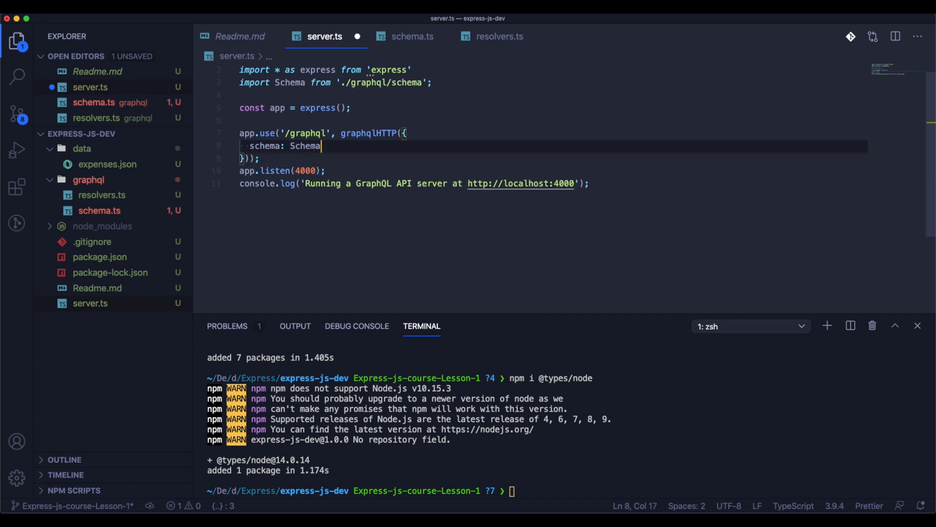
text(;)
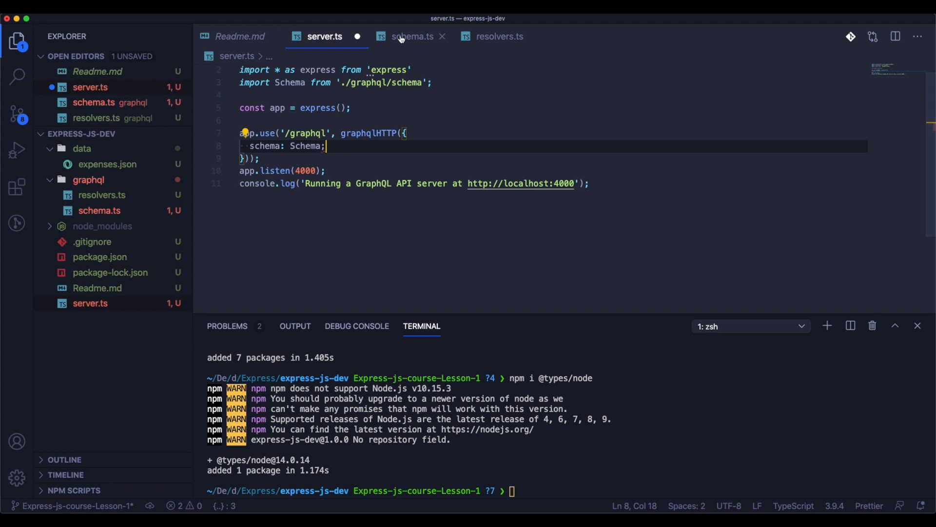
click(412, 37)
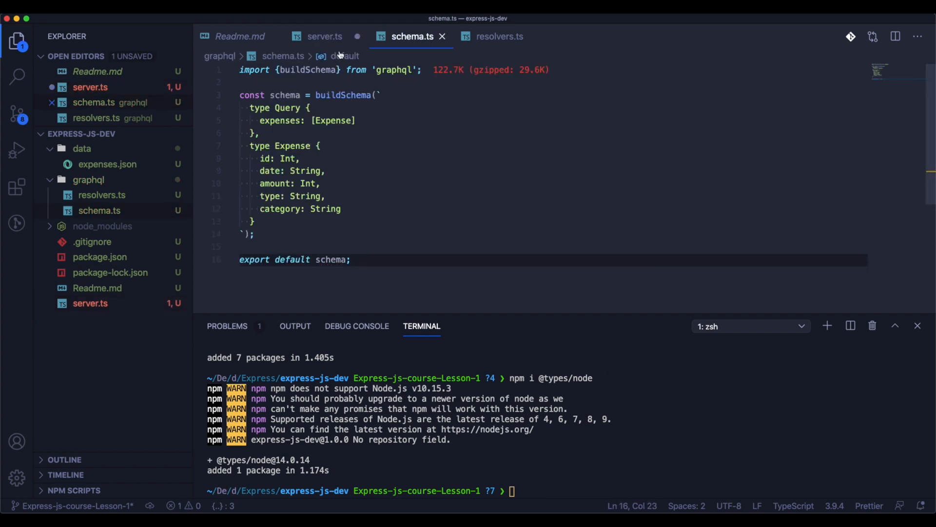
click(325, 36)
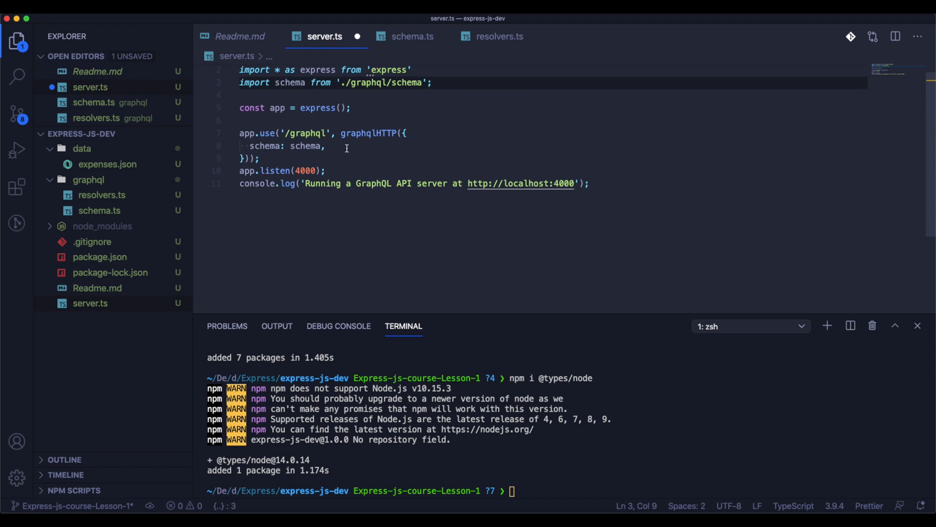
Set rootValue to the auto-imported resolvers, enable graphiql: true, and open package.json
text(r)
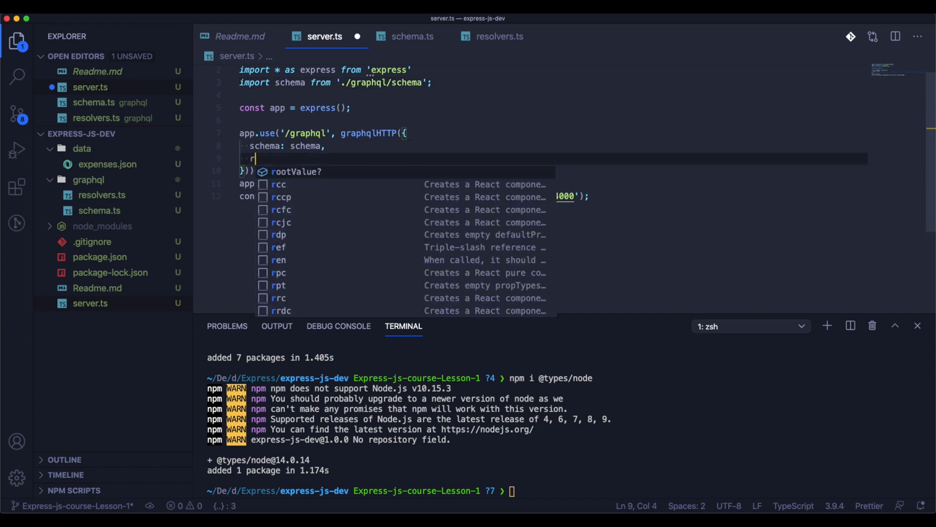
text(rootValue: re)
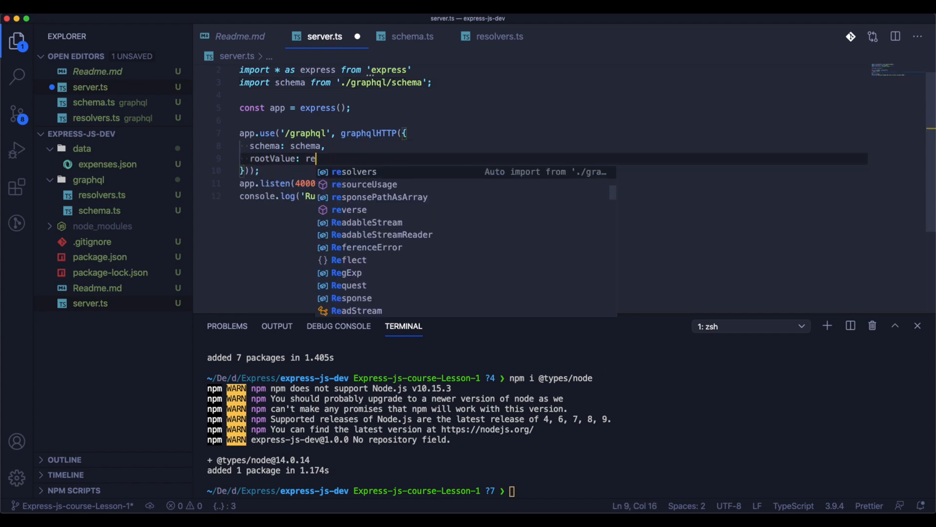
click(353, 171)
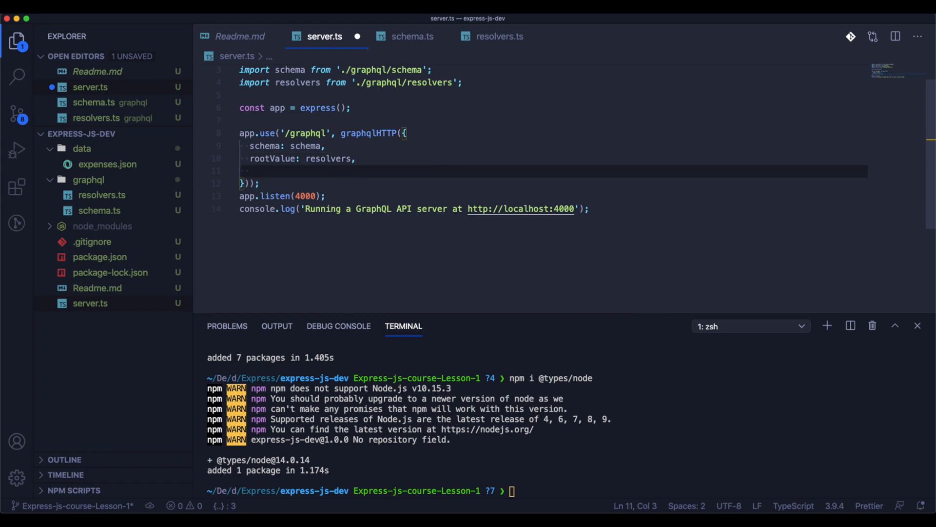
text(graphiql)
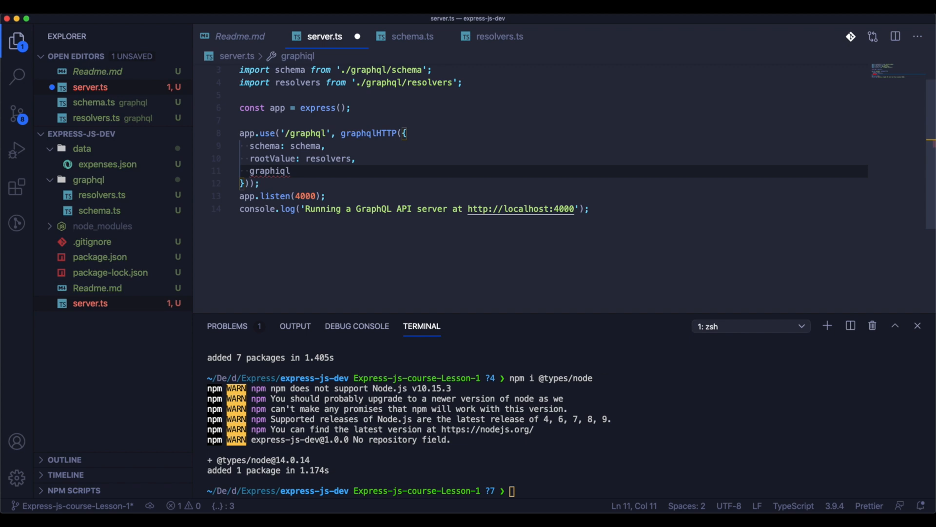
text(: true,)
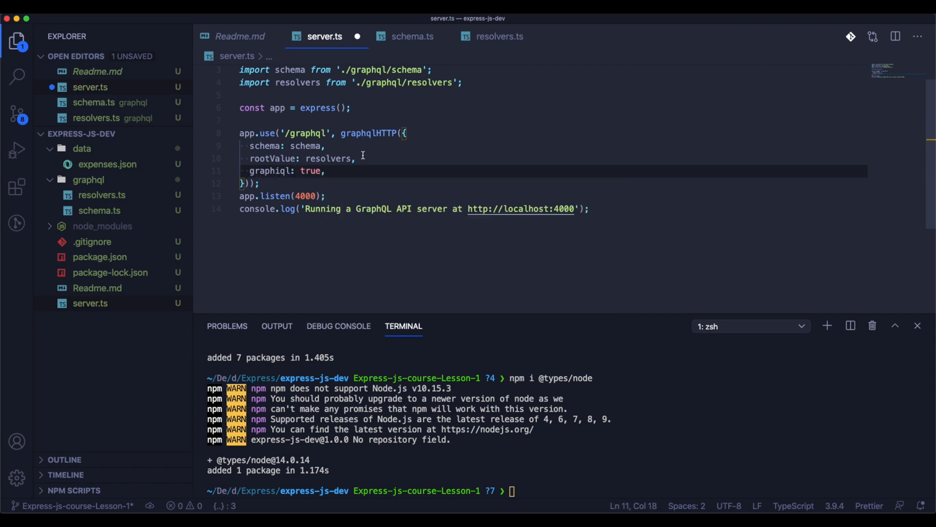
click(100, 257)
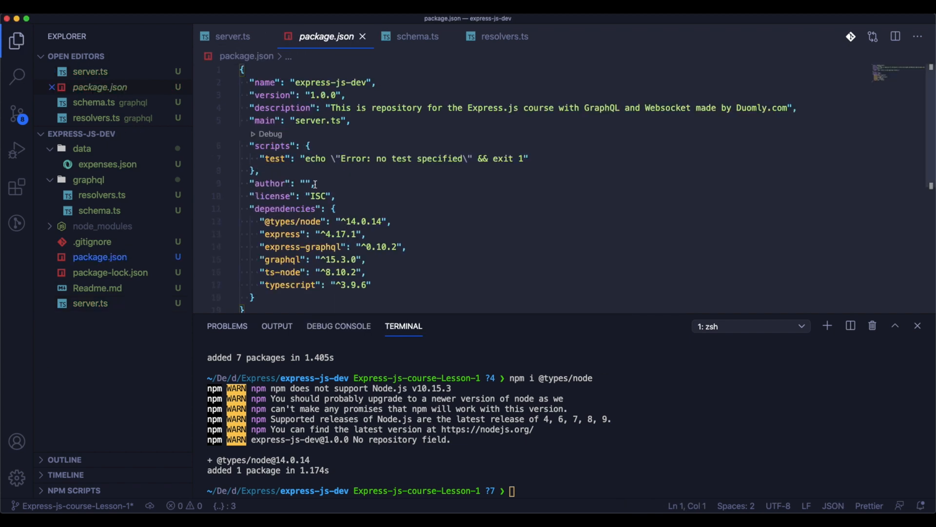
Add a "start": "ts-node server.ts" script to package.json and save it
click(306, 146)
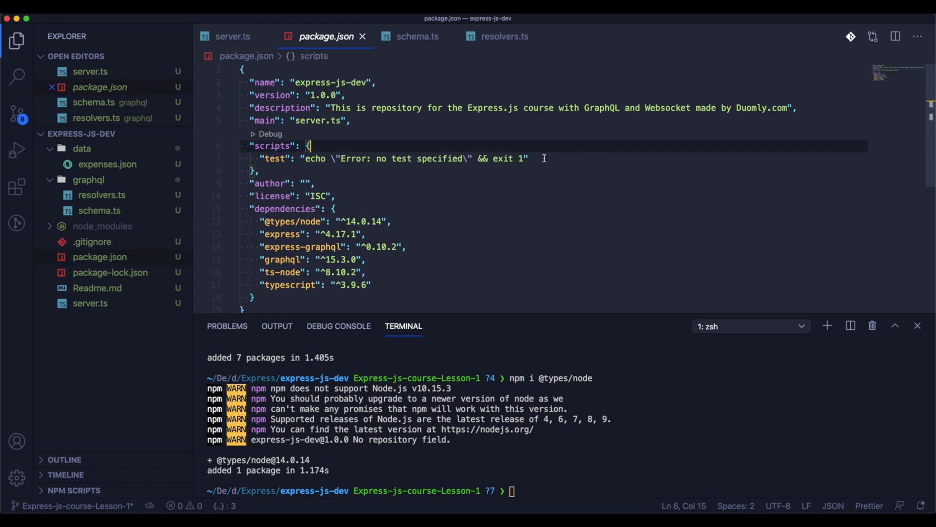
text("start":)
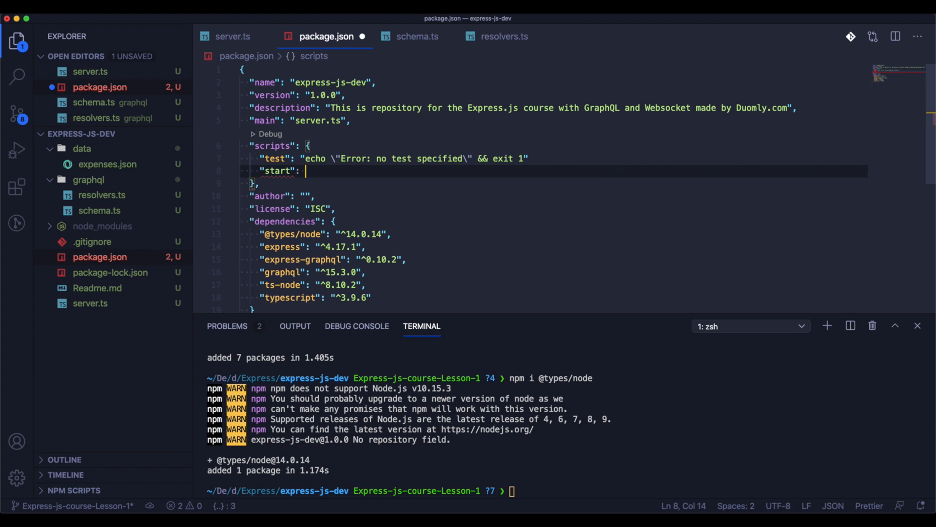
text(")
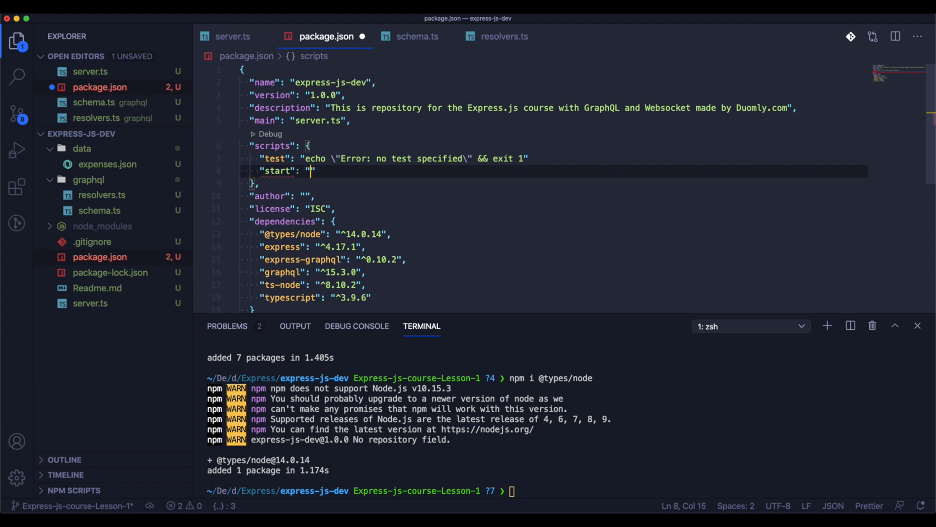
text(ts-node se)
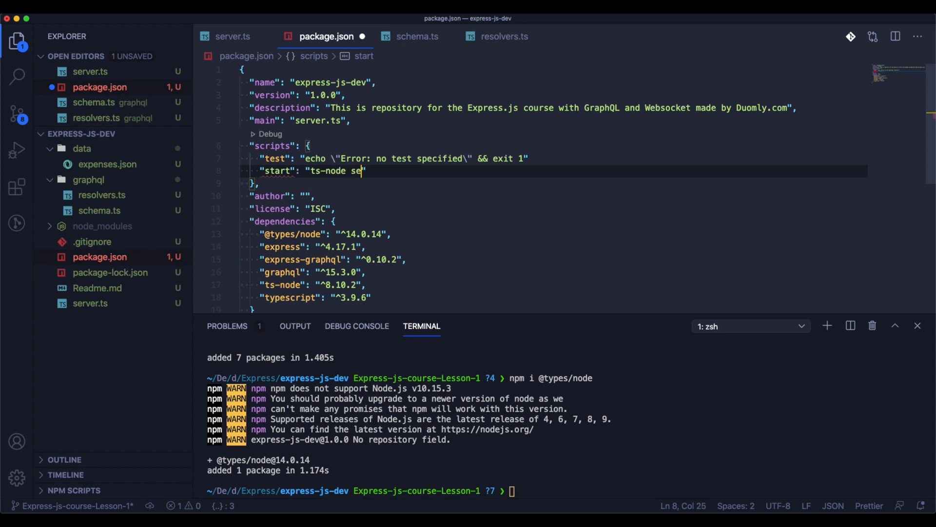
text(rver.ts)
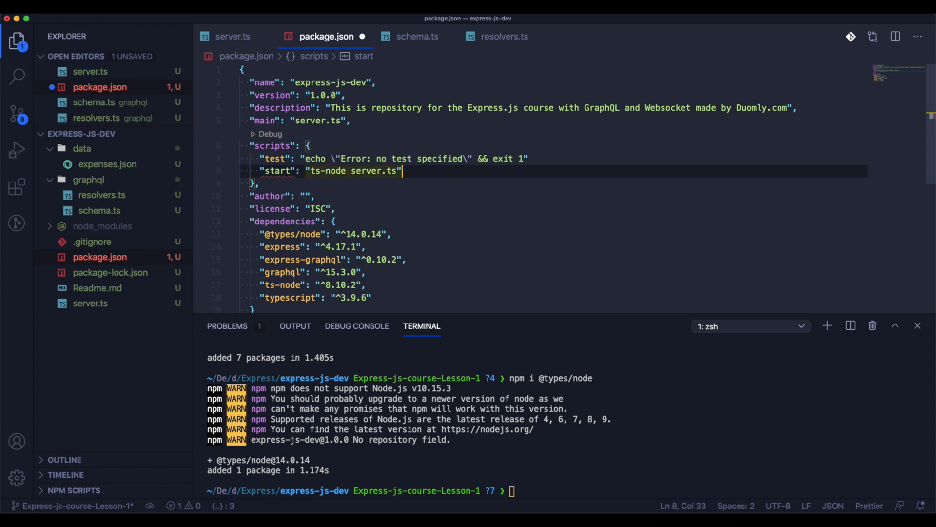
text(m)
click(554, 159)
text(,)
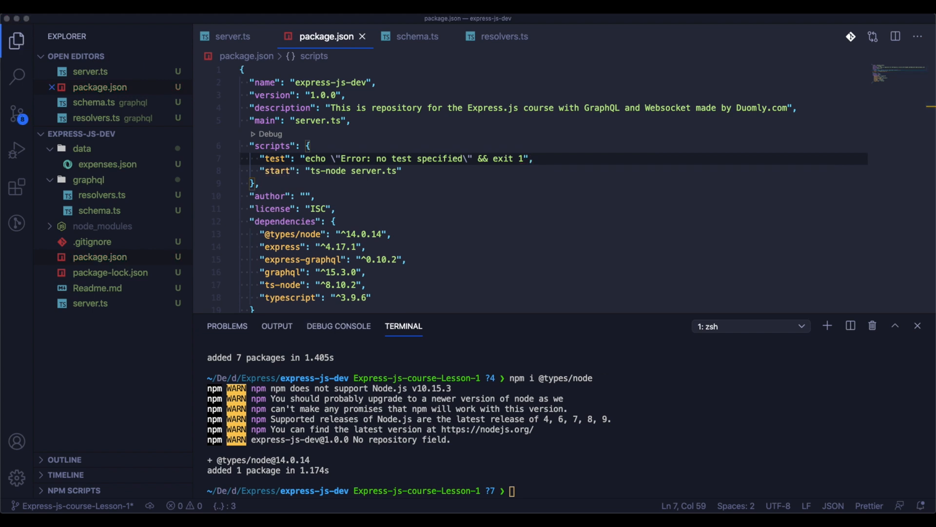
click(392, 234)
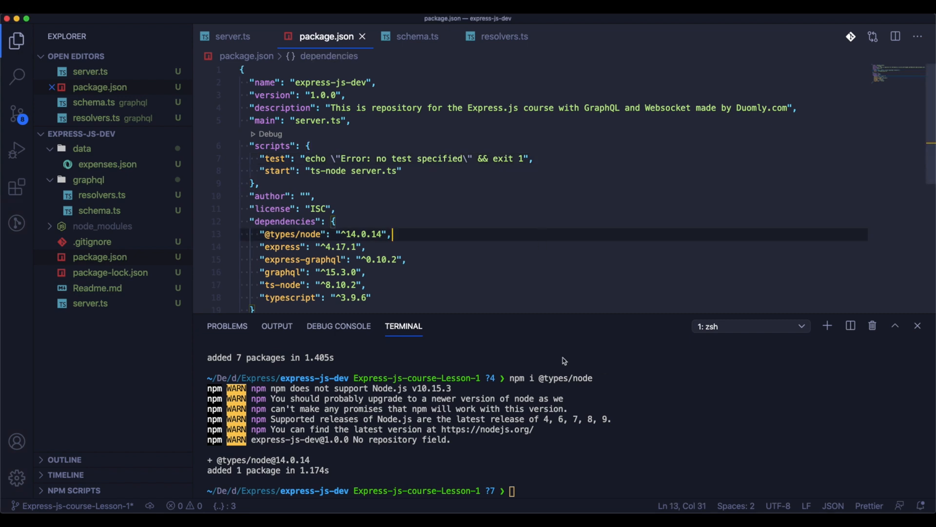
Run npm start in the terminal to launch the server on localhost:4000
text(npm)
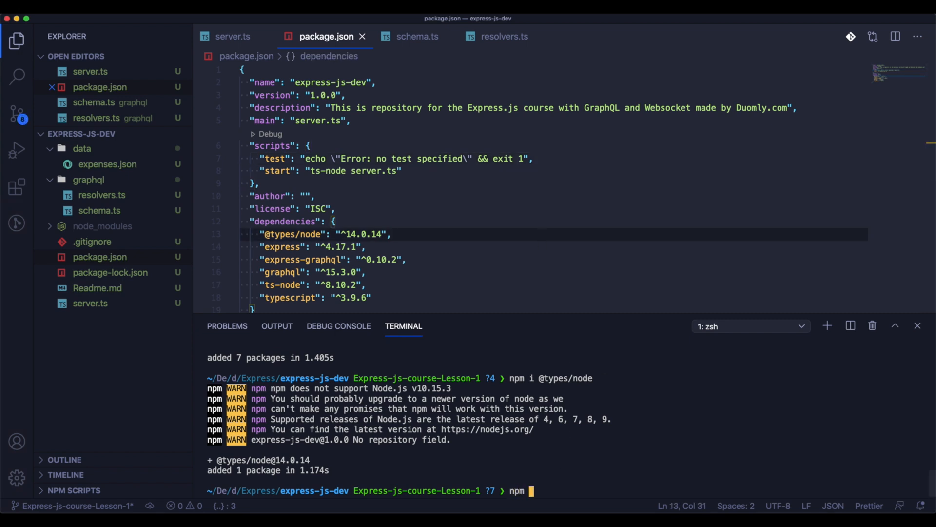
text(star)
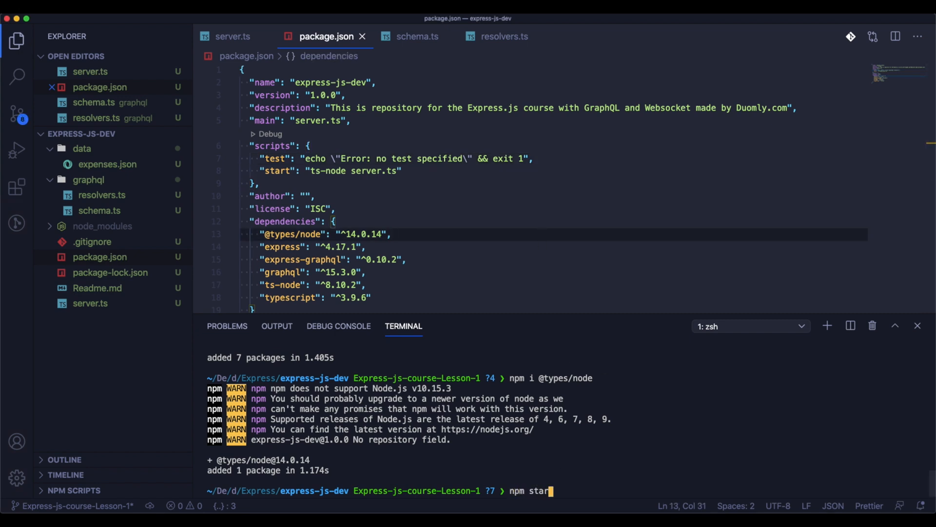
key(Return)
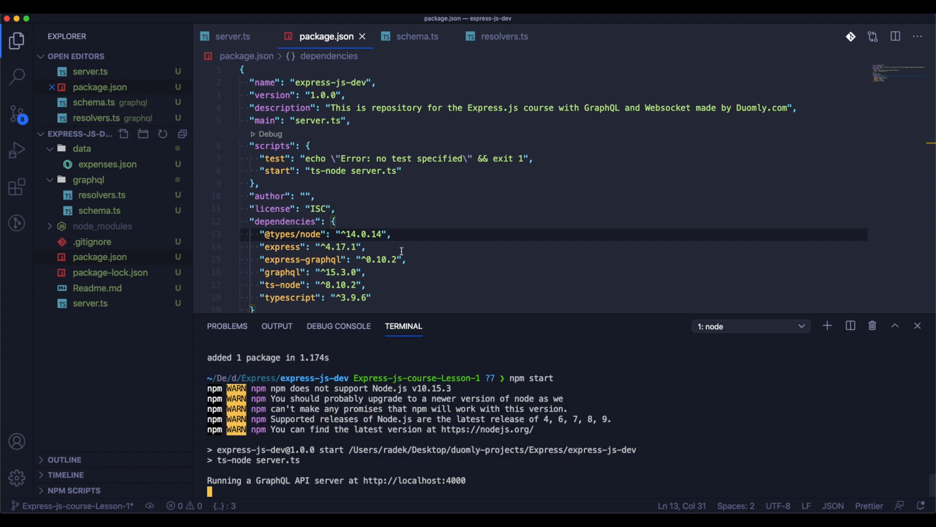
mouse_move(18, 310)
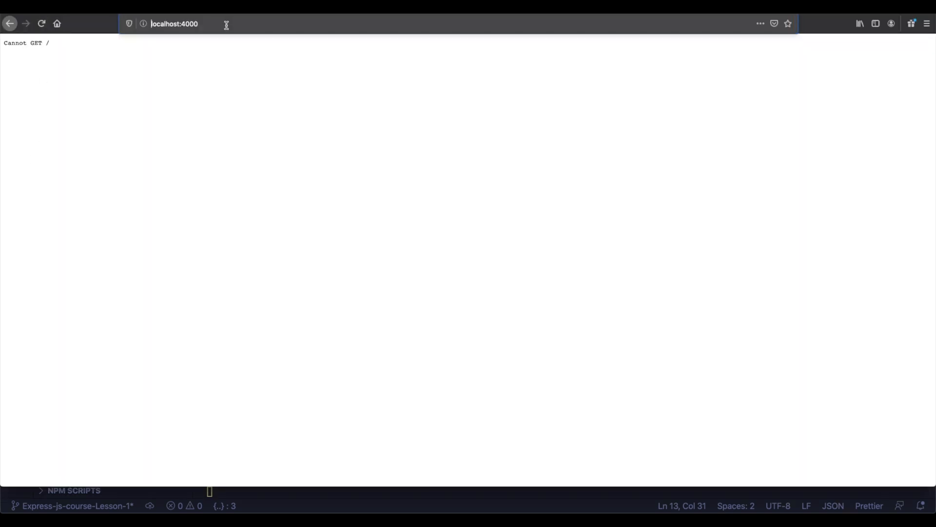
Go to localhost:4000/graphql and type an expenses query with id, date, amount, type, category
text(/graphql?query={%0A%20 %0A)
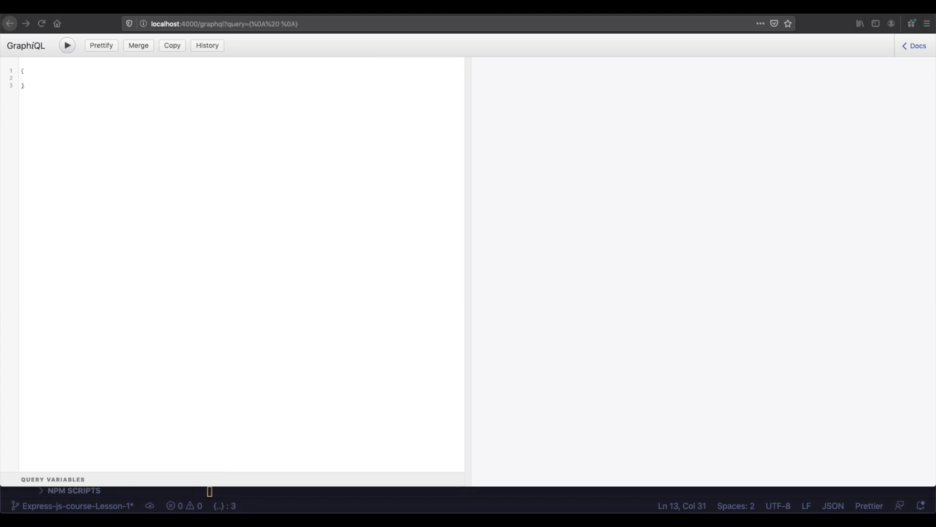
text(expenses {)
text(id,)
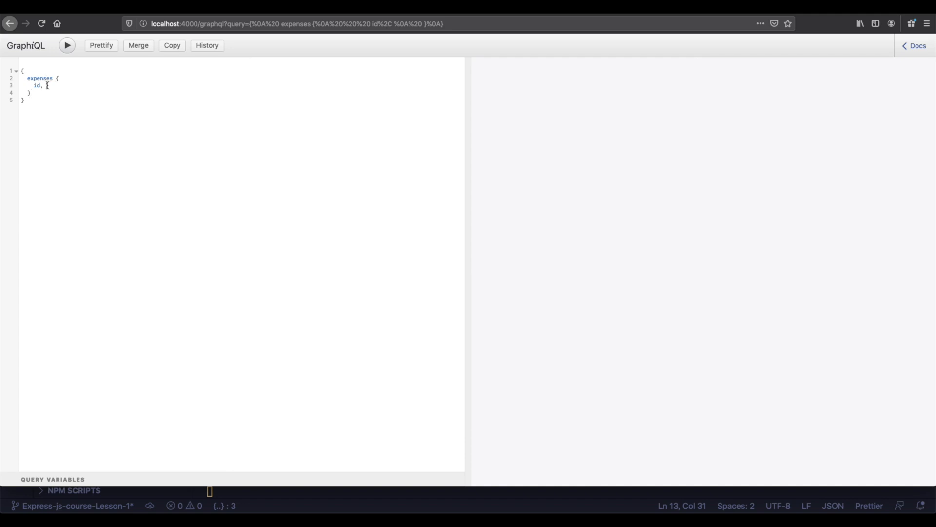
text(date,)
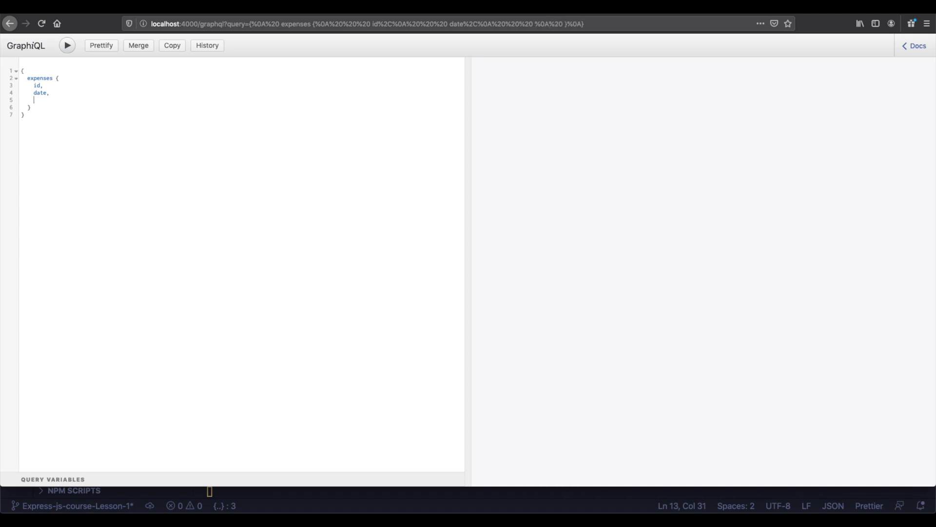
text(amount,)
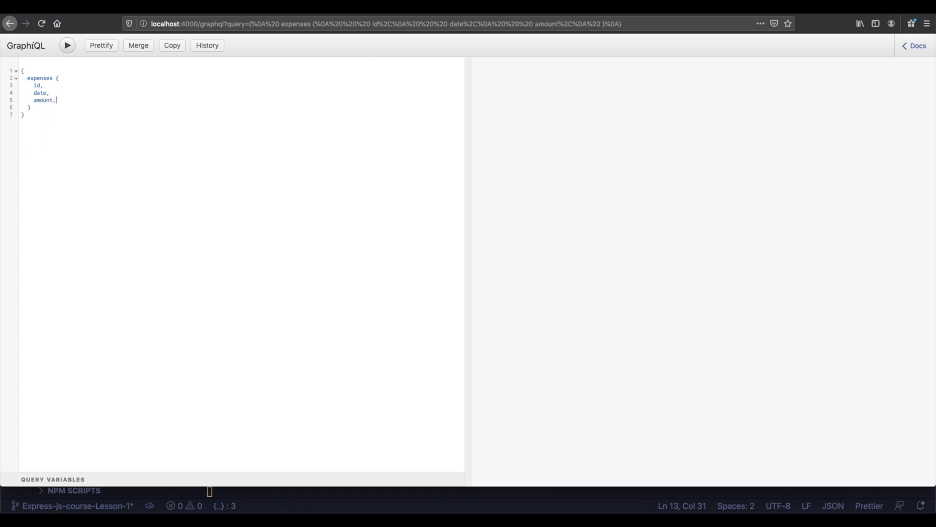
text(type,)
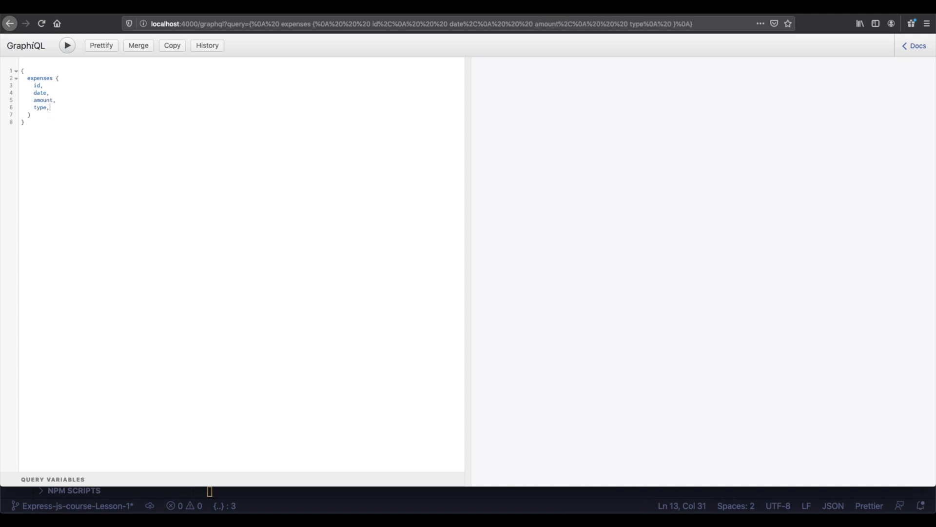
text(category)
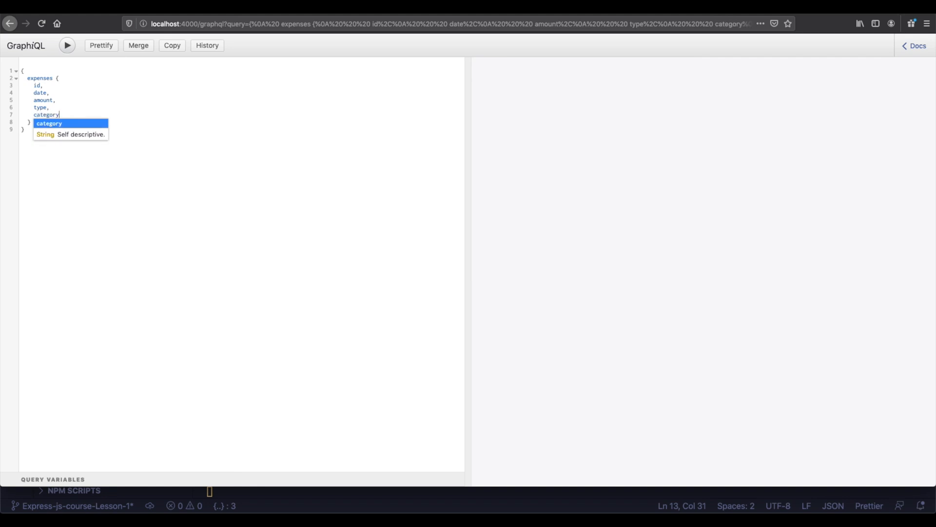
Execute the expenses query and scroll through the returned expense records
click(67, 45)
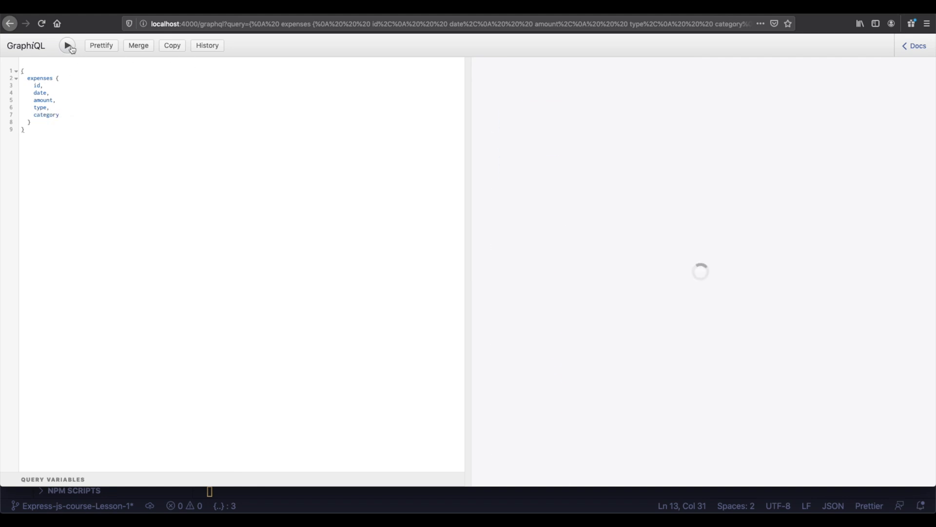
click(67, 45)
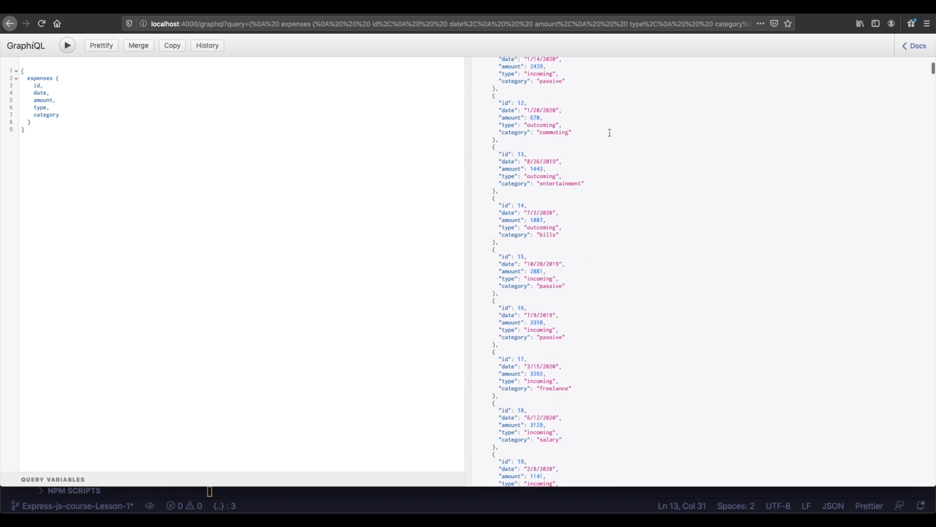
scroll(down, 3)
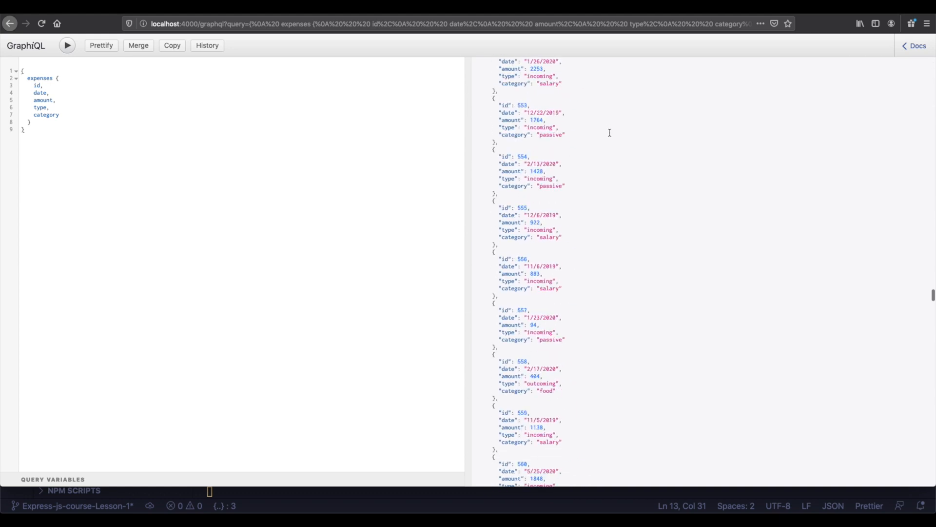
scroll(down, 3)
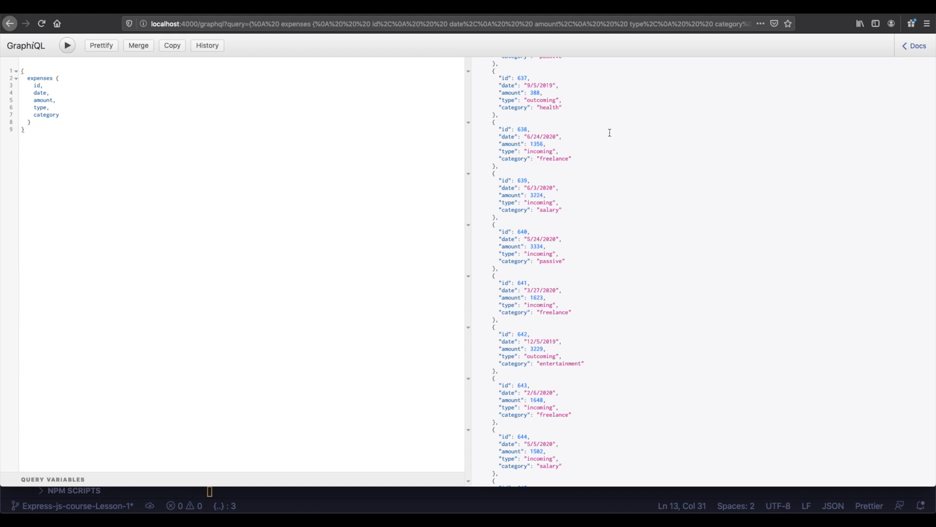
scroll(down, 3)
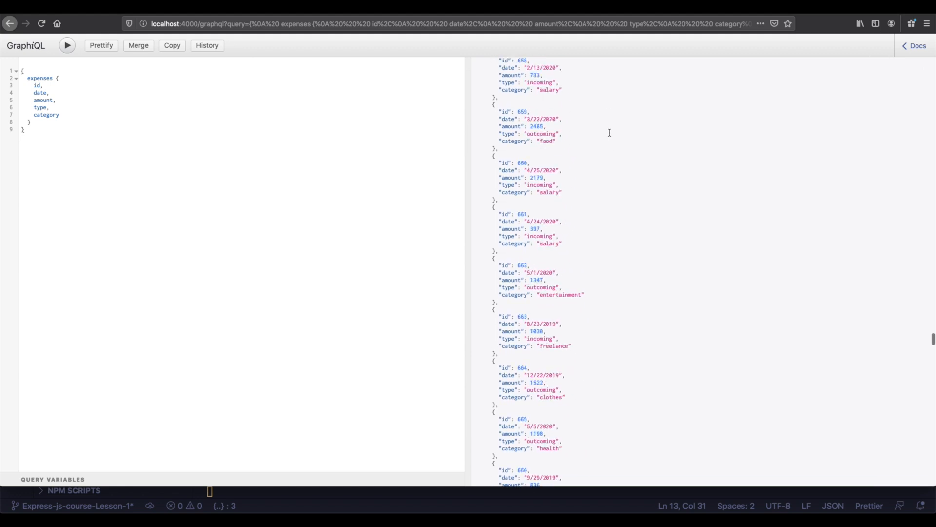